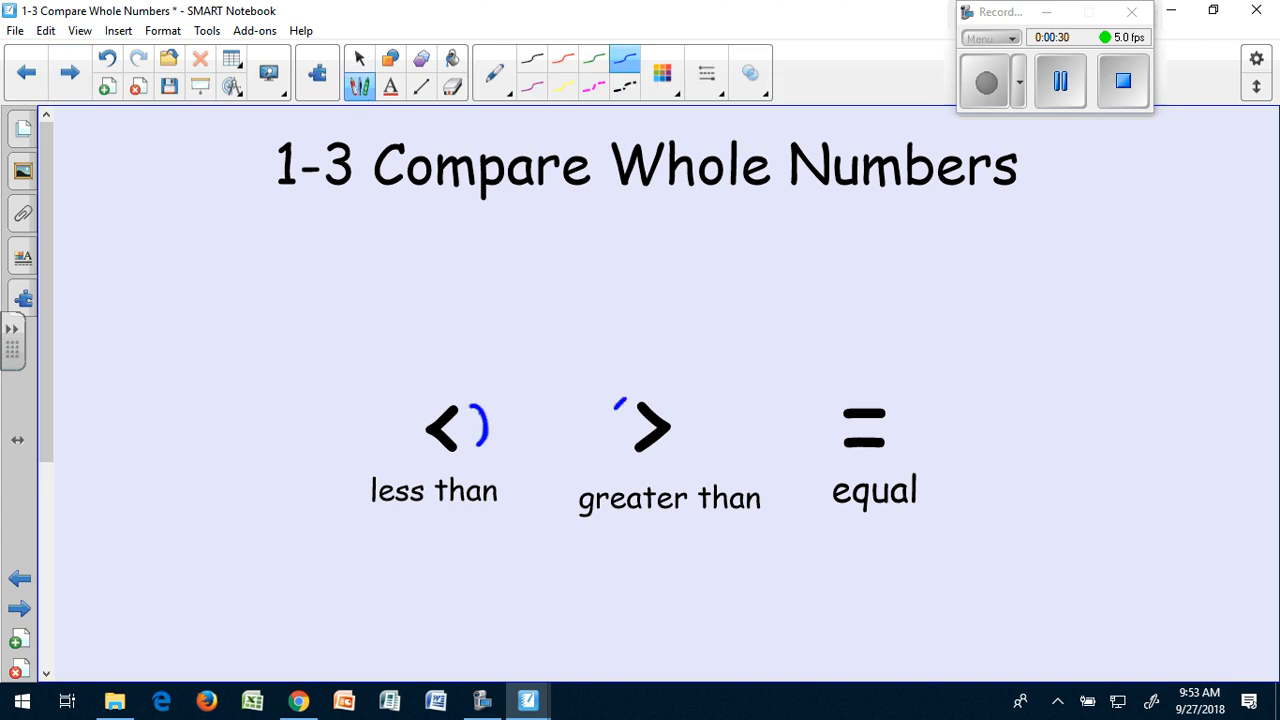
Step: Draw a blue curve beside the less-than symbol and advance to the place-values page
left_click_drag(624, 404, 620, 456)
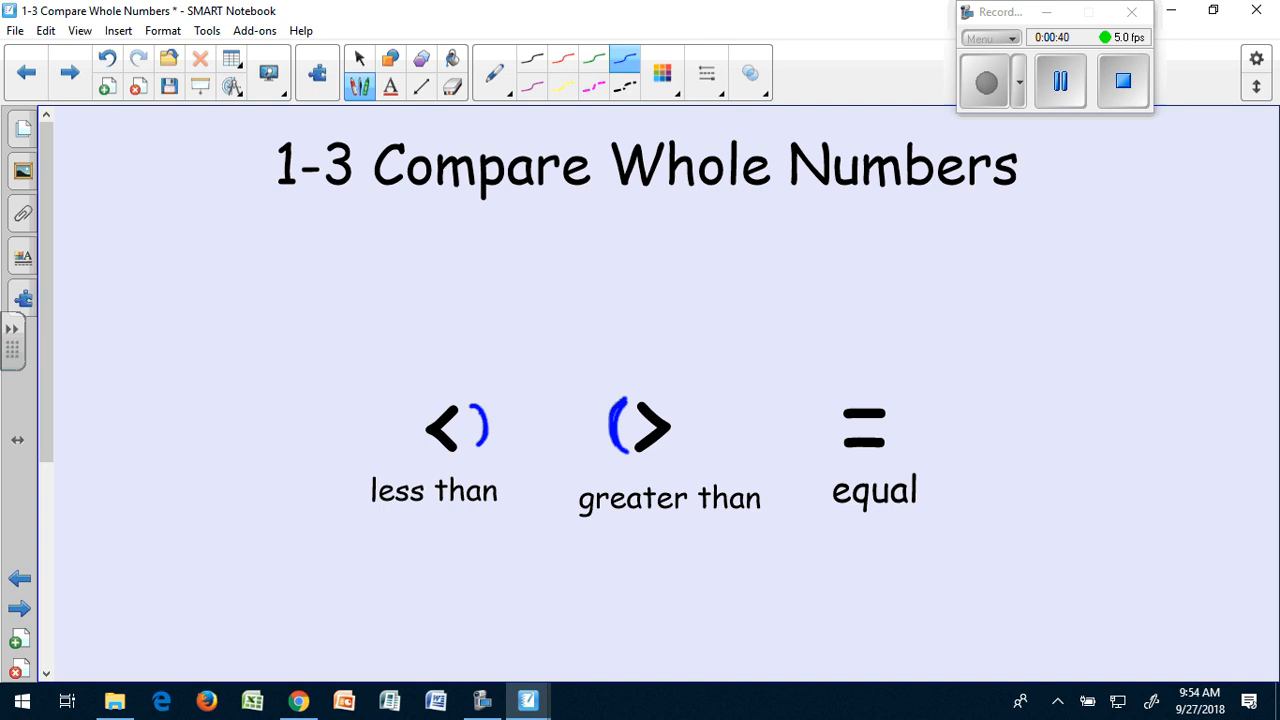
left_click(68, 72)
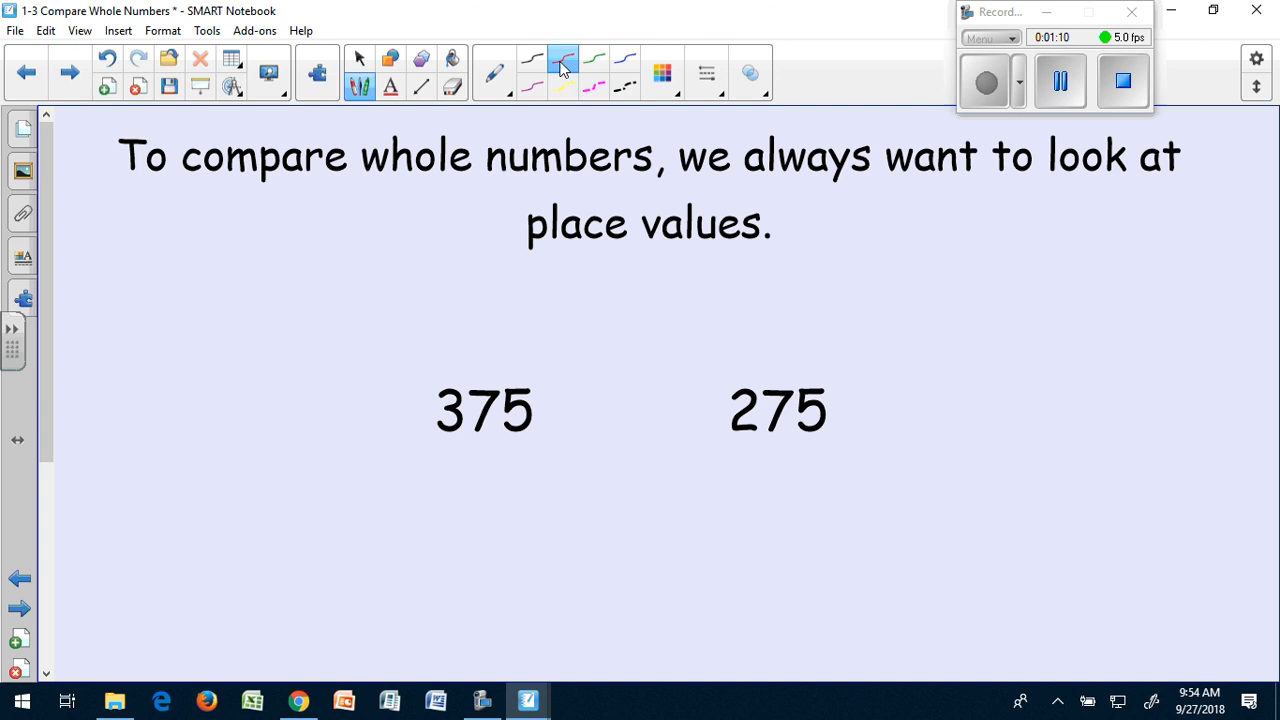
Step: Underline the hundreds digits of 375 and 275 in red and label them 300 and 200 with arrows
left_click_drag(432, 442, 464, 436)
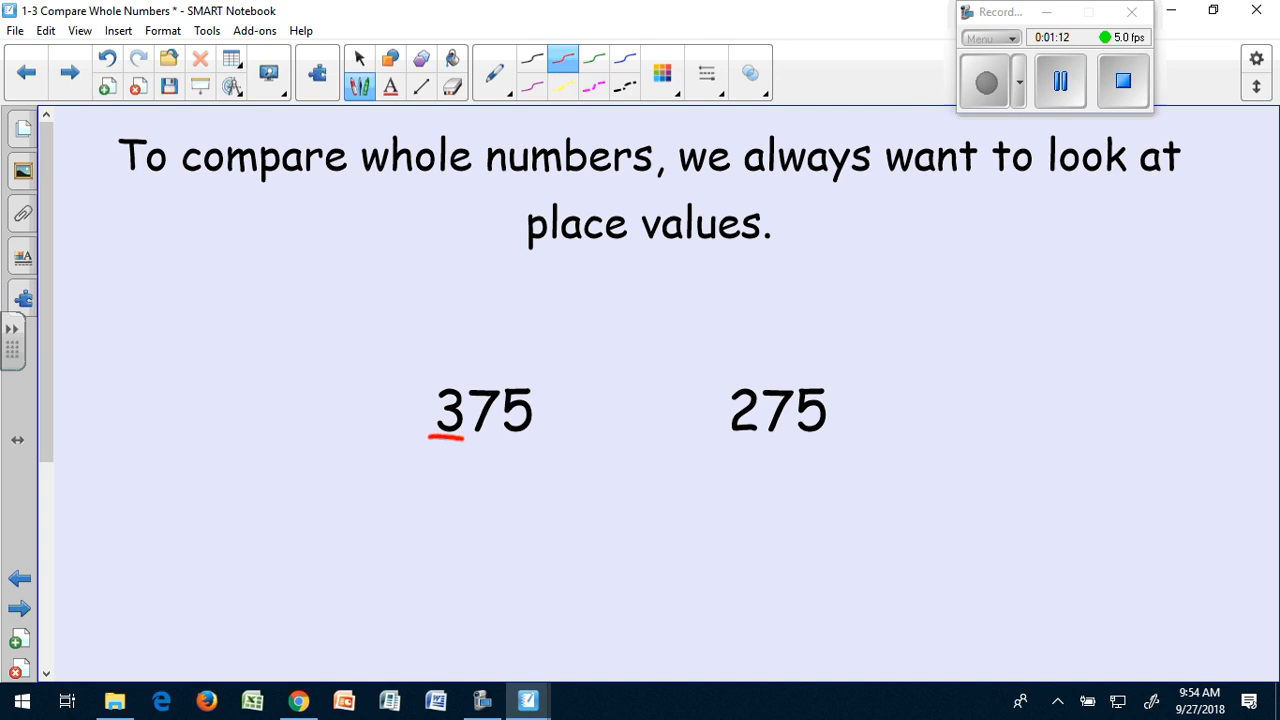
left_click_drag(716, 442, 764, 442)
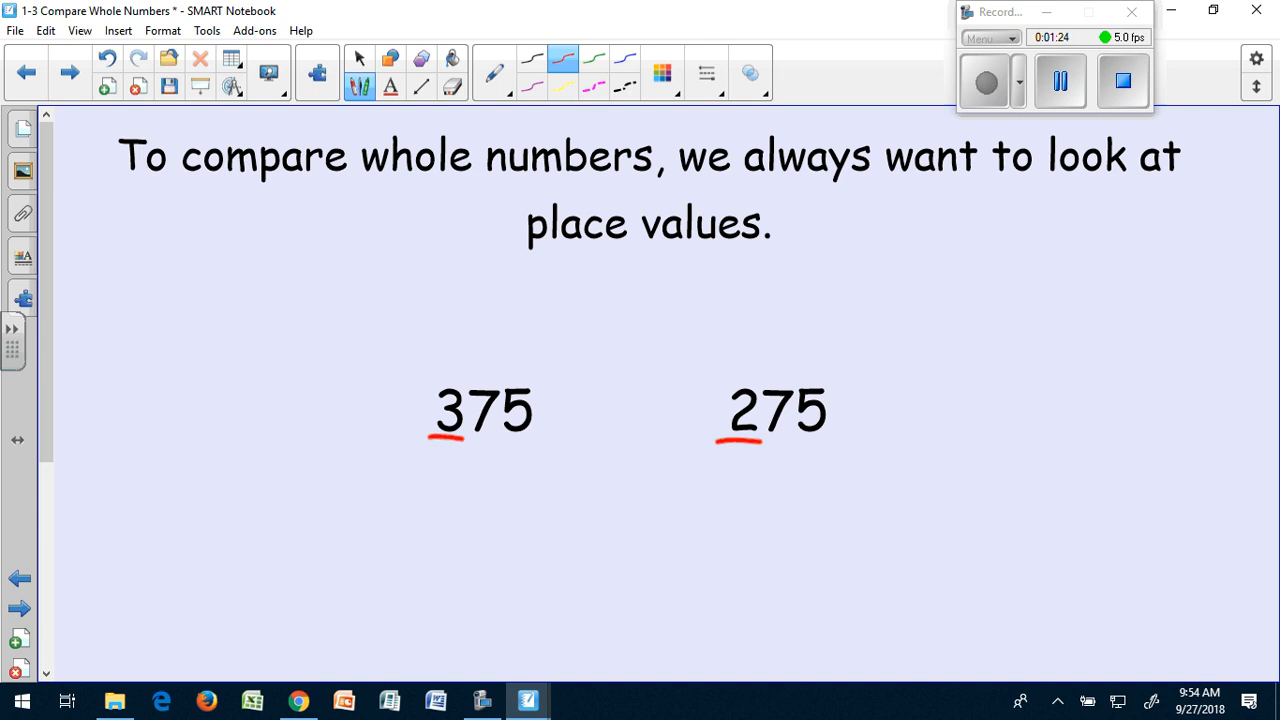
left_click_drag(444, 500, 446, 450)
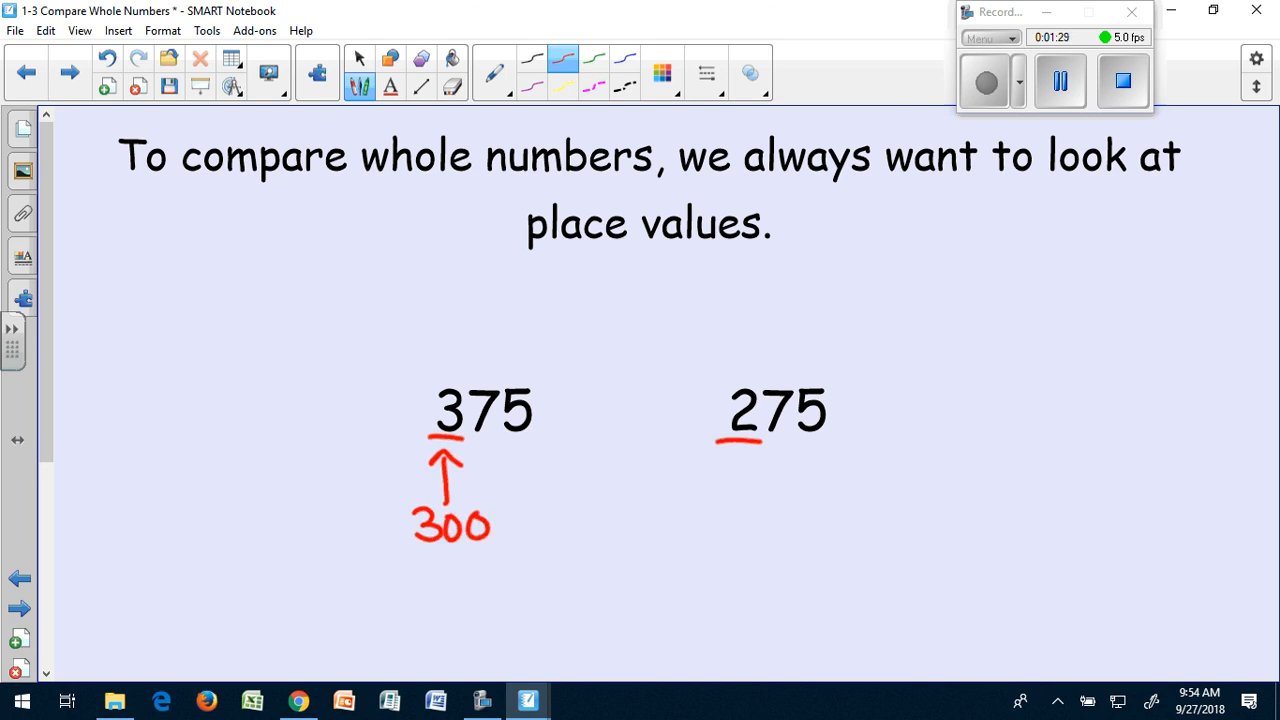
left_click_drag(718, 516, 738, 456)
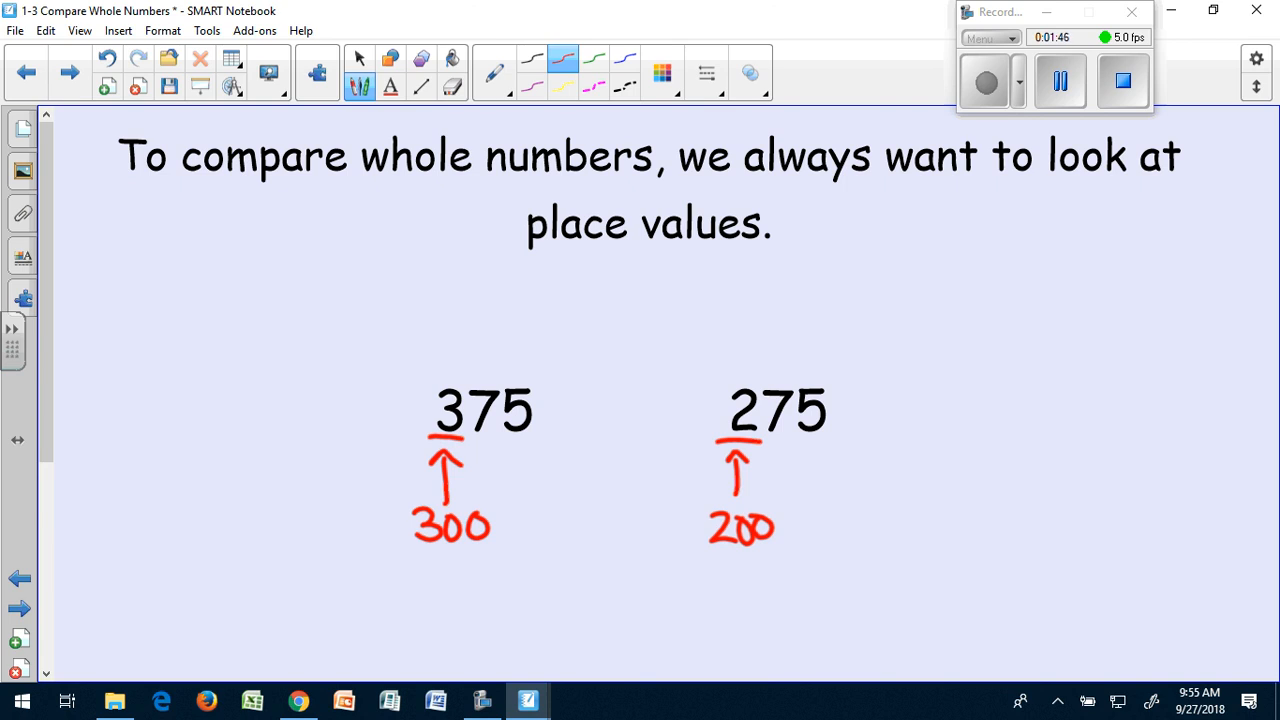
Step: Draw a red greater-than sign between 375 and 275
left_click_drag(588, 372, 642, 422)
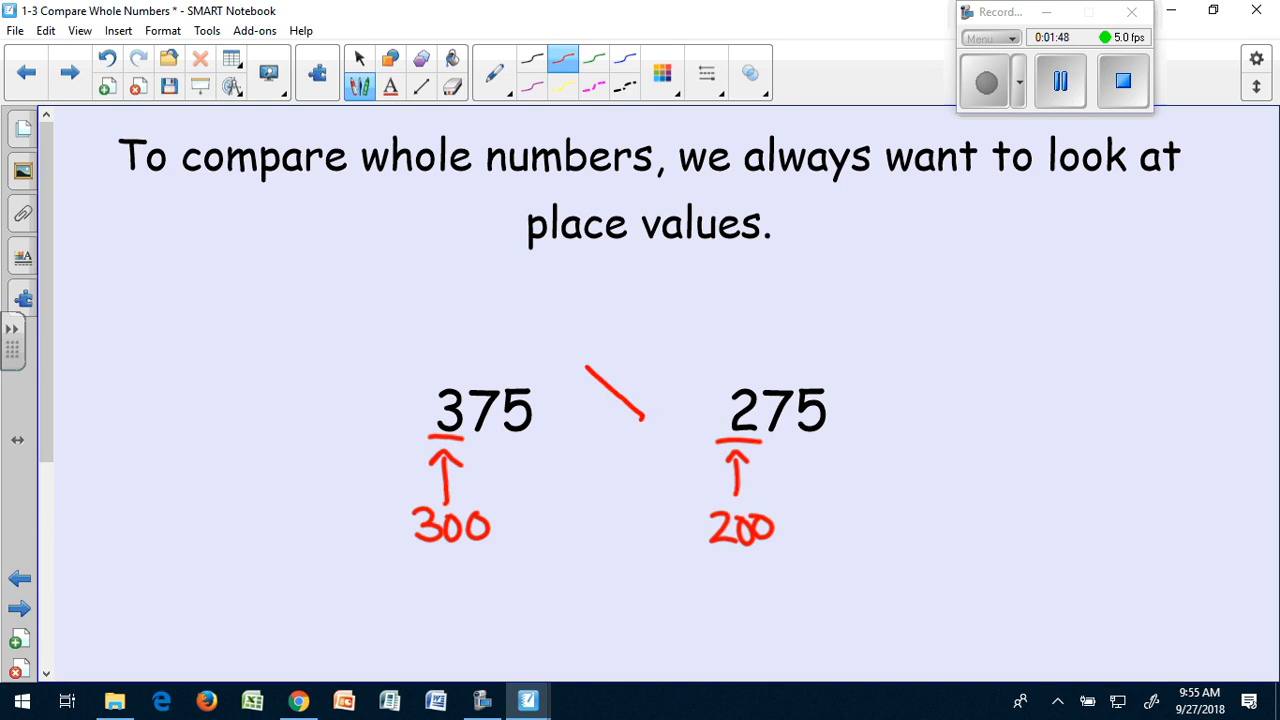
left_click_drag(644, 414, 596, 456)
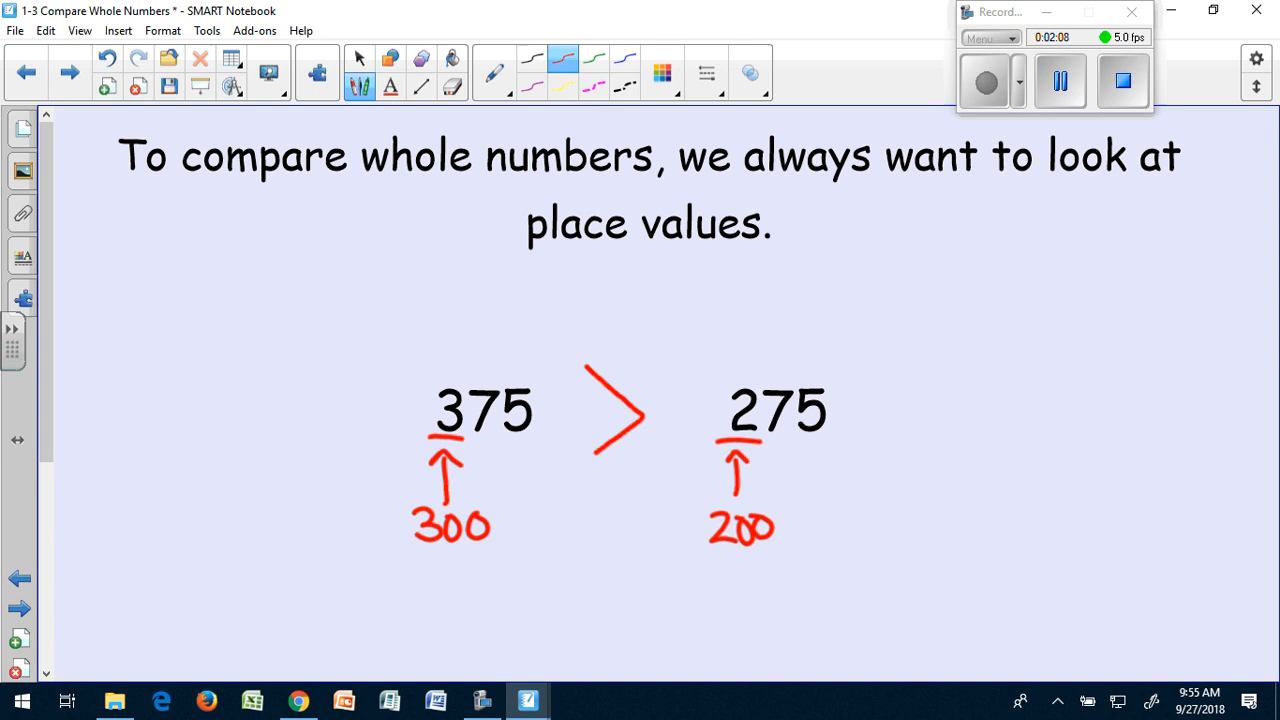
Step: Go to the 2,568 and 2,571 page and clear the red ink marks
left_click(68, 72)
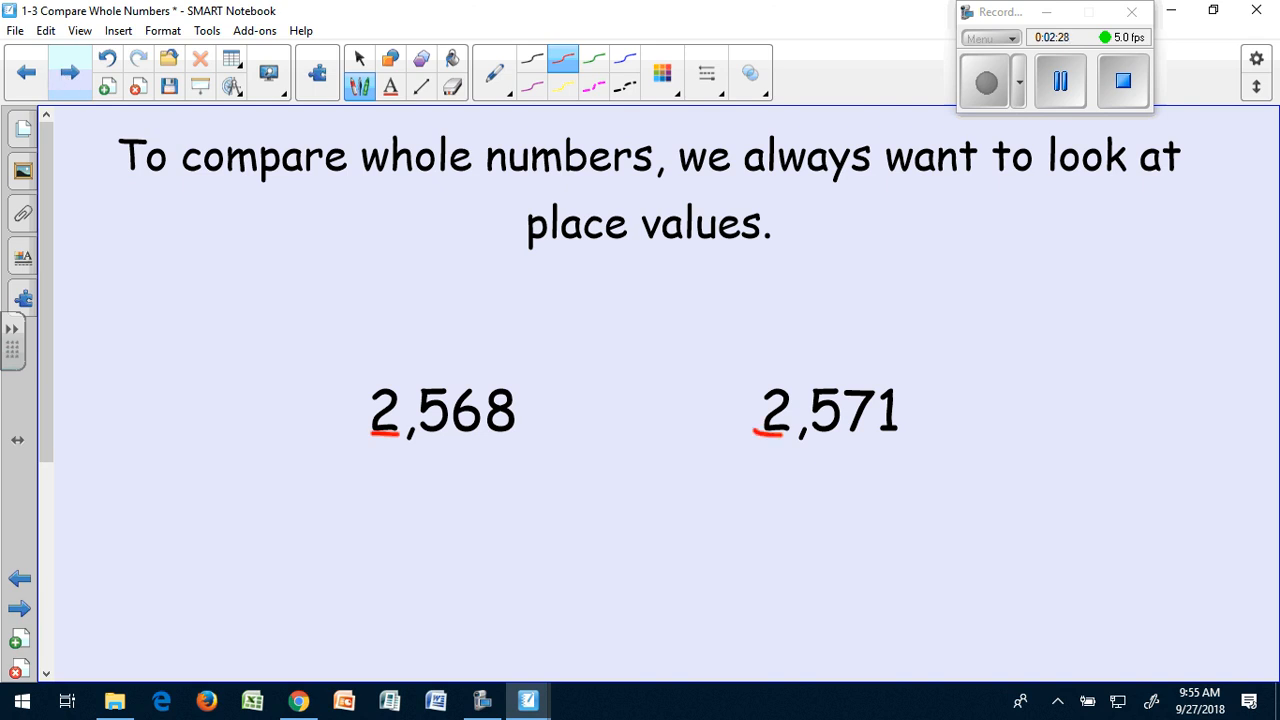
left_click(452, 88)
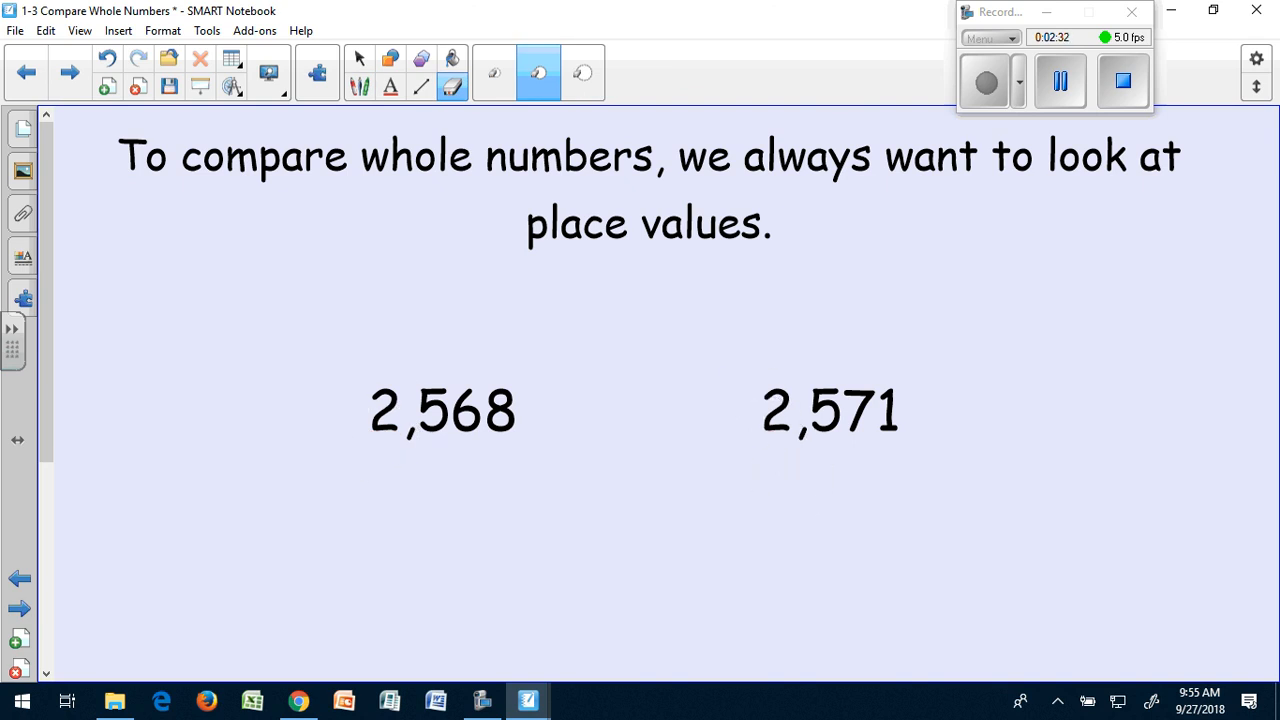
Step: Underline the hundreds digits of 2,568 and 2,571 in red, then erase those underlines
left_click(360, 88)
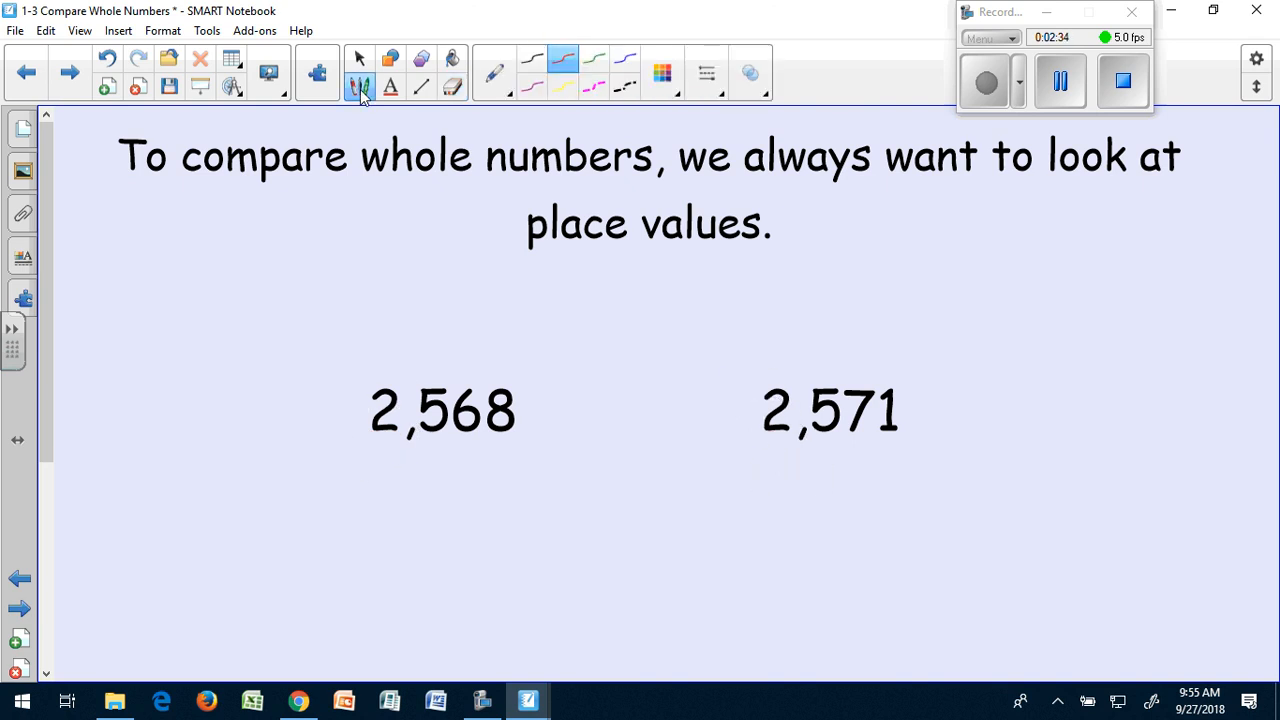
left_click_drag(408, 442, 450, 442)
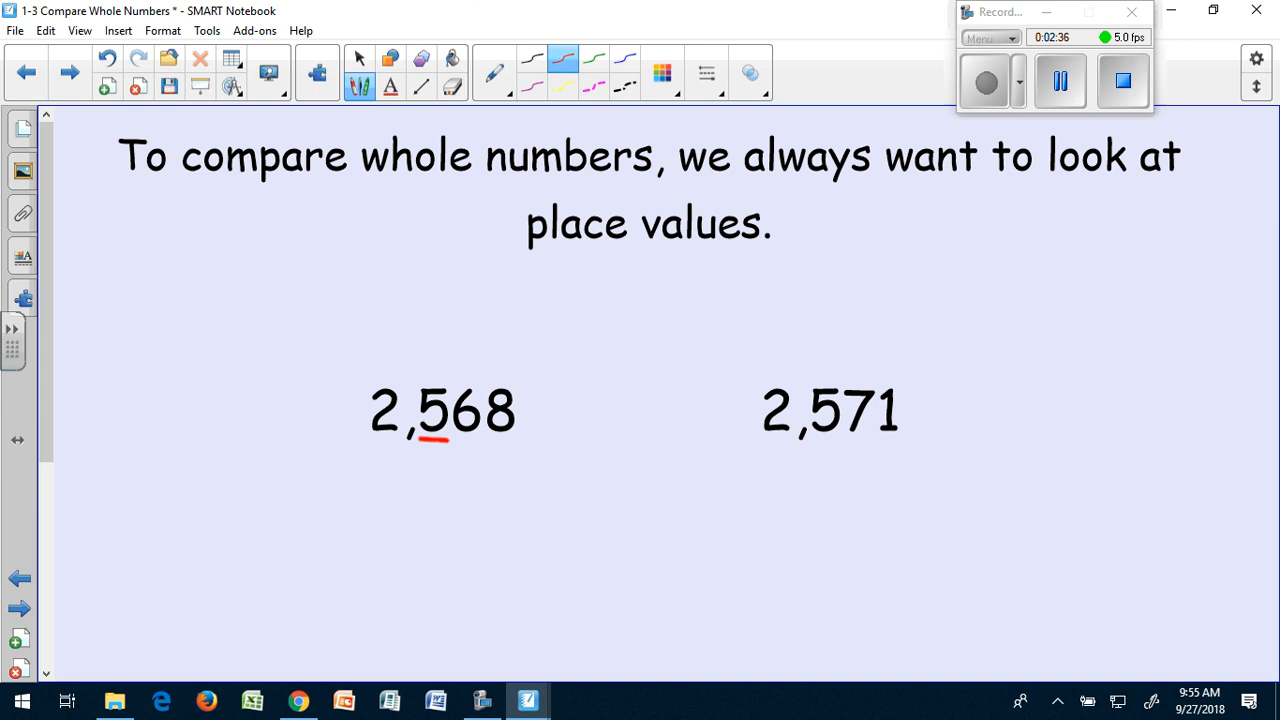
left_click_drag(810, 440, 840, 440)
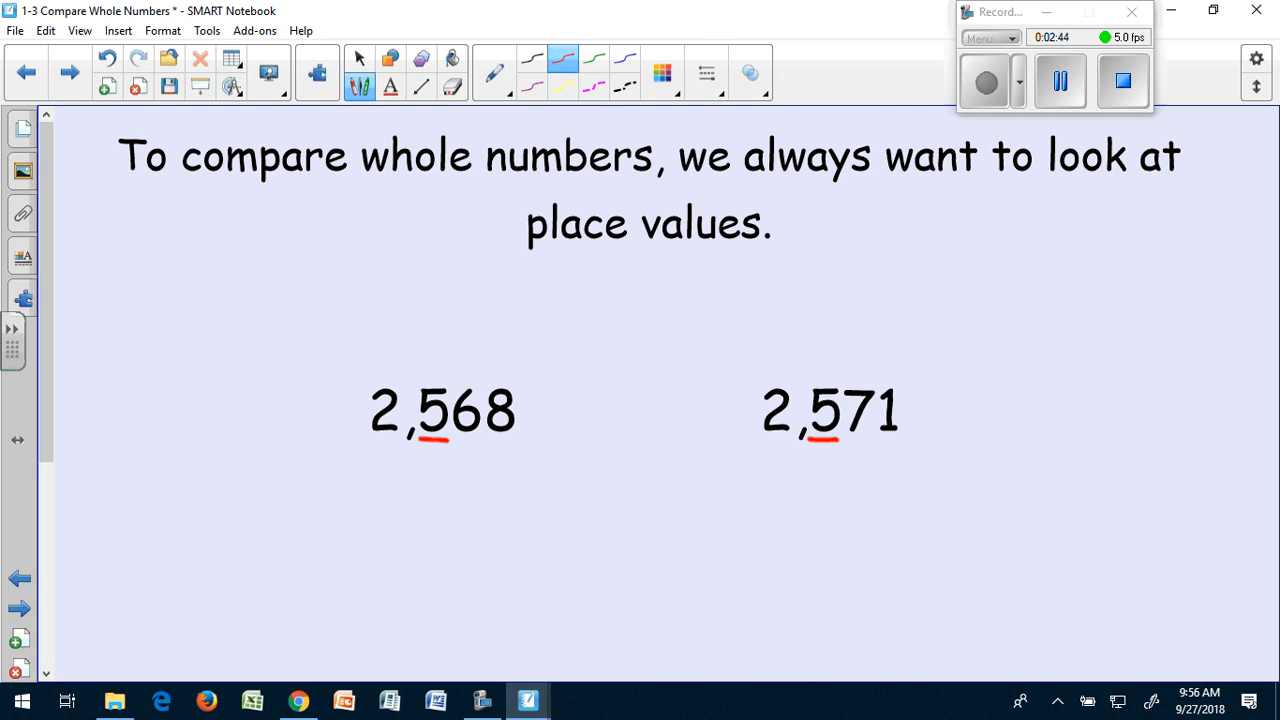
left_click(452, 84)
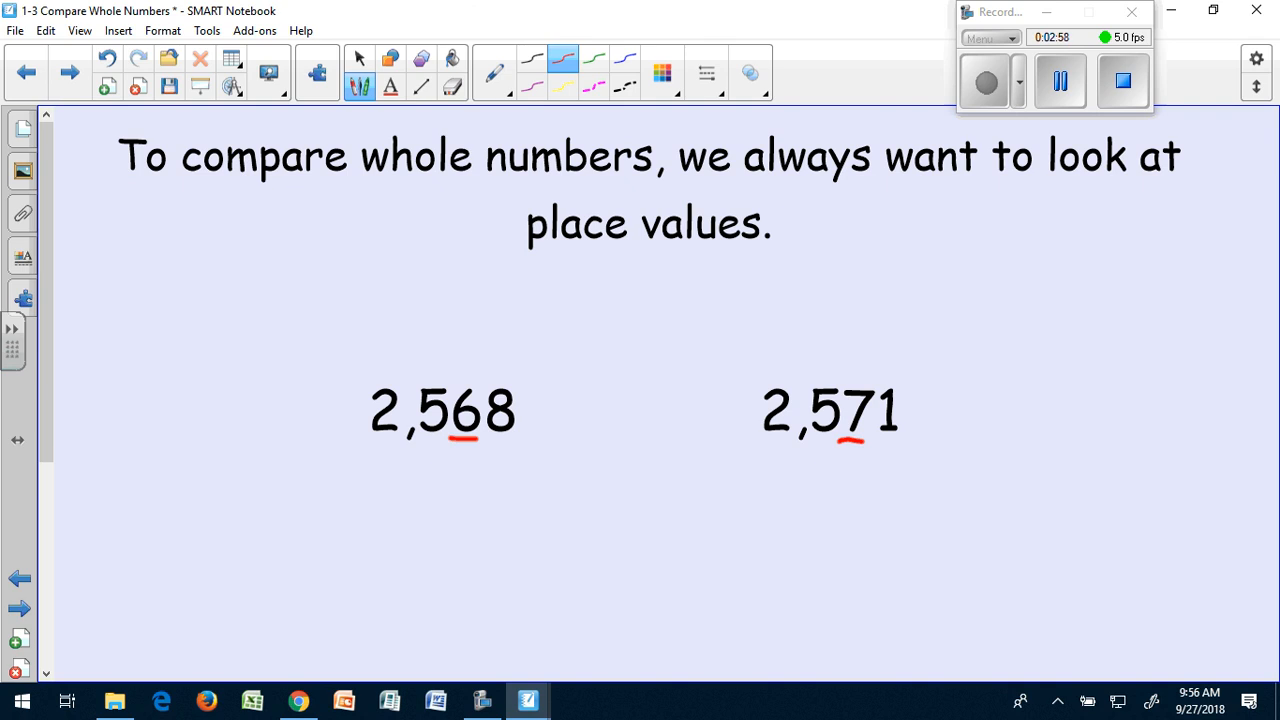
Step: Mark the tens digit of 2,568 with an arrow and 60, and draw a less-than sign before 2,571
left_click_drag(464, 490, 464, 444)
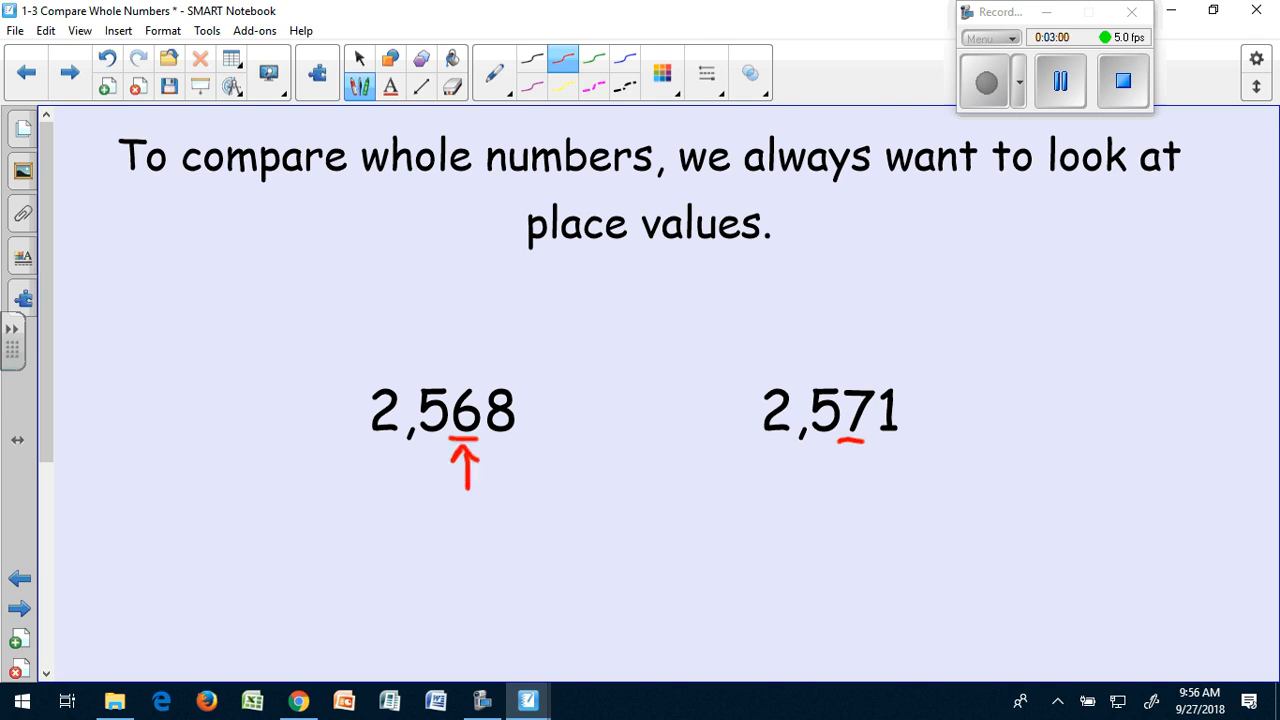
type("60")
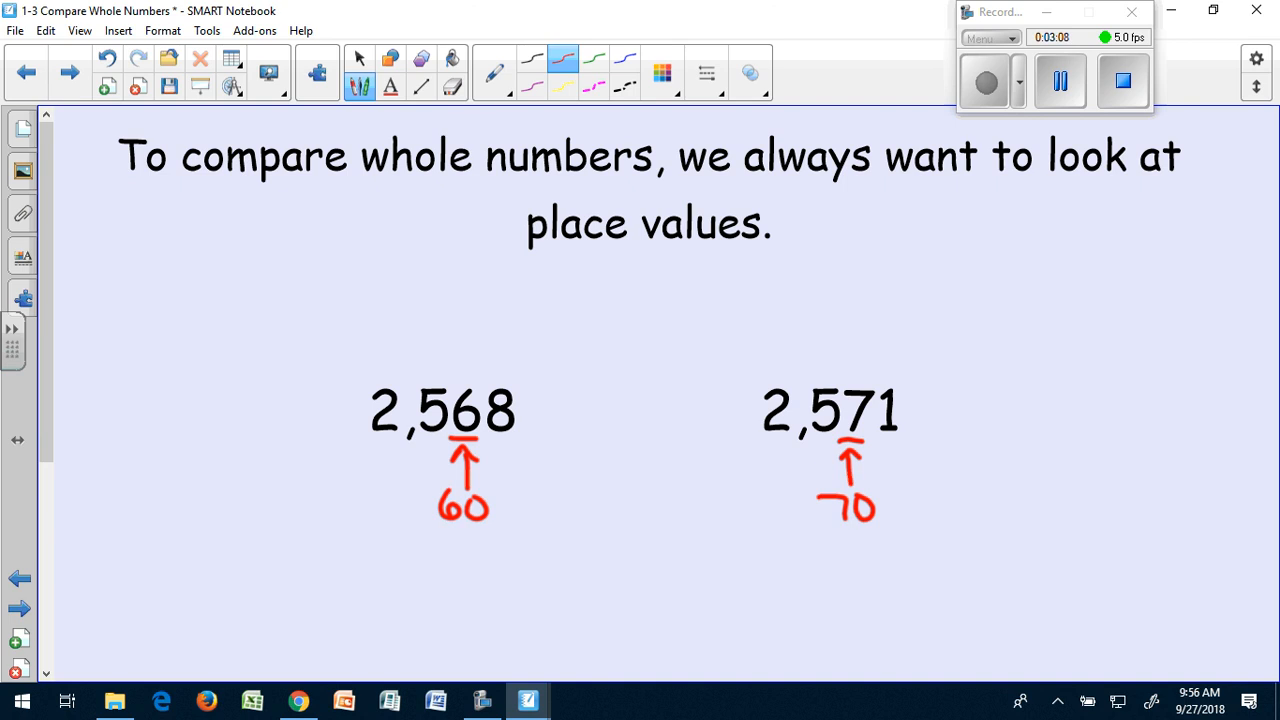
mouse_move(1064, 36)
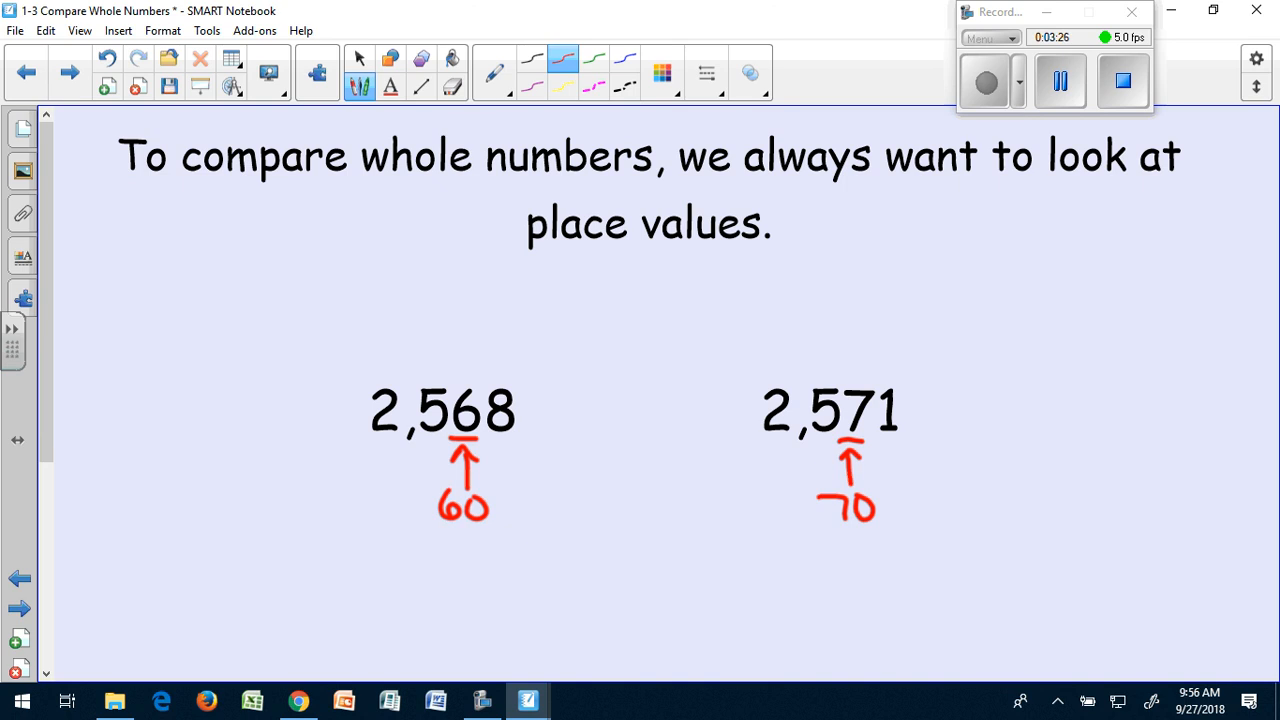
left_click_drag(600, 410, 644, 378)
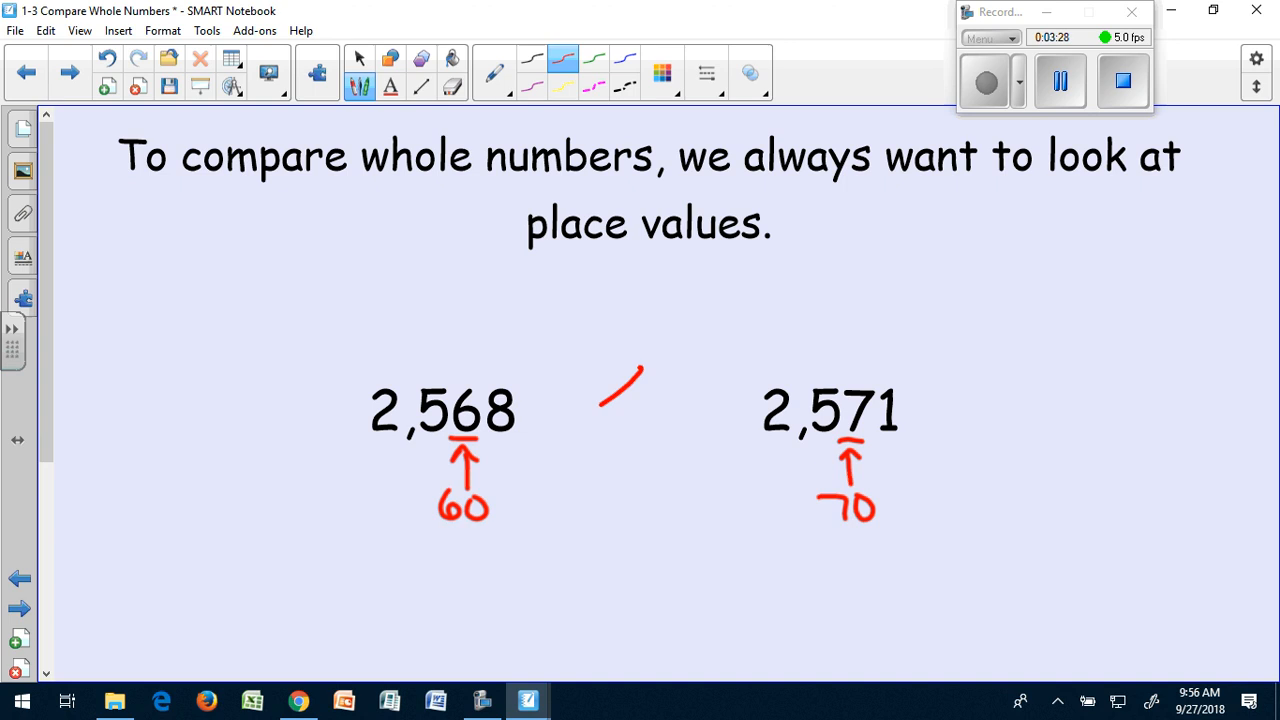
left_click_drag(644, 370, 664, 460)
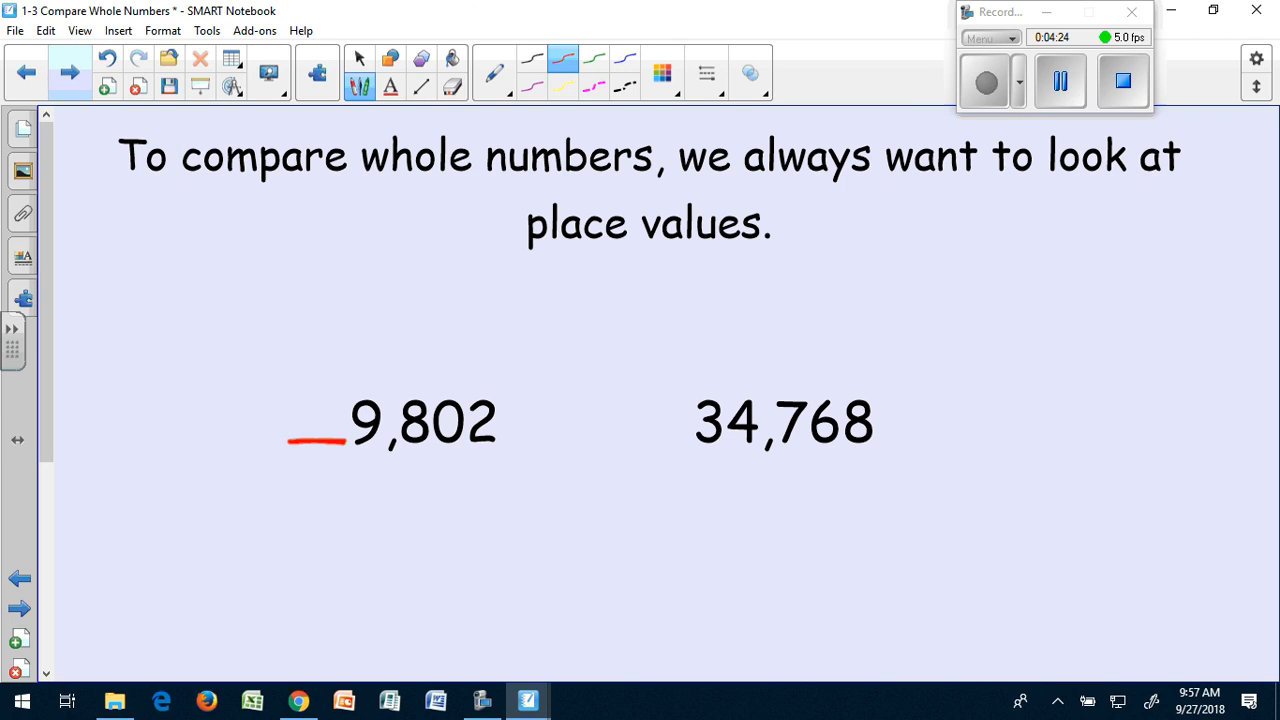
Step: Clear the ink, underline the 3 in 34,768, draw 9,802 < 34,768, and advance to the expanded-form page
left_click(452, 88)
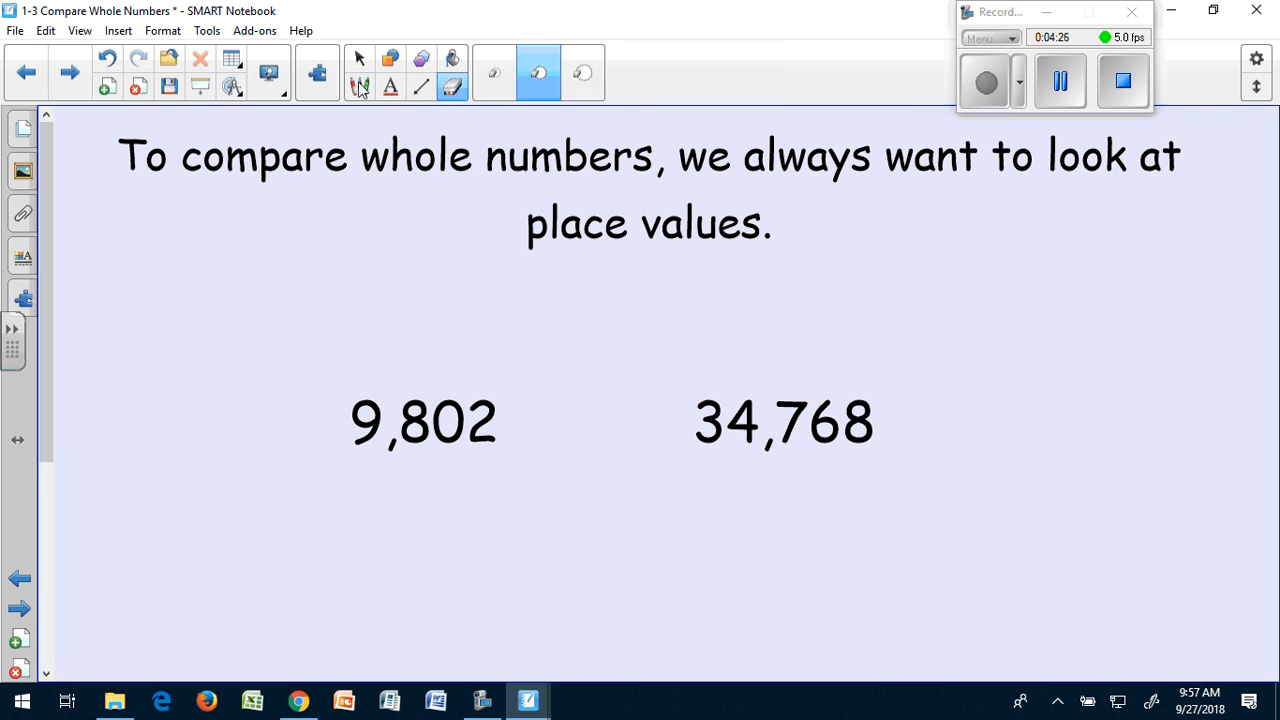
left_click(360, 88)
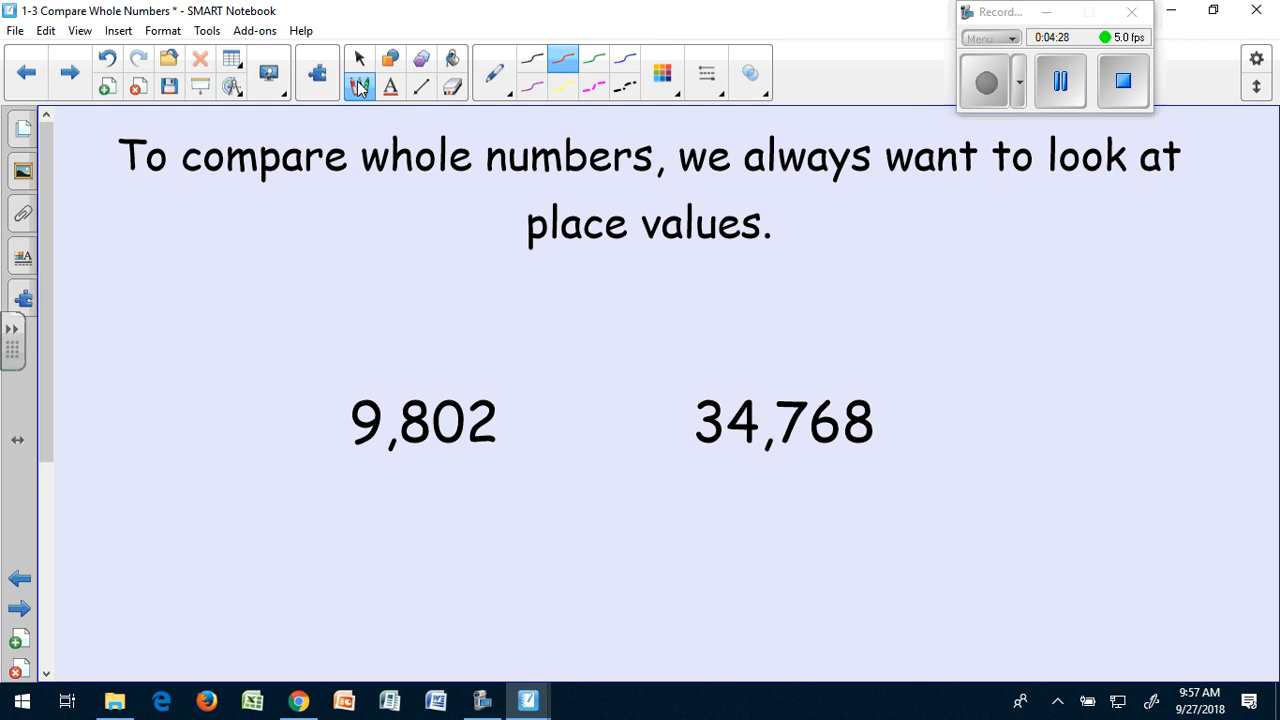
left_click_drag(688, 450, 722, 450)
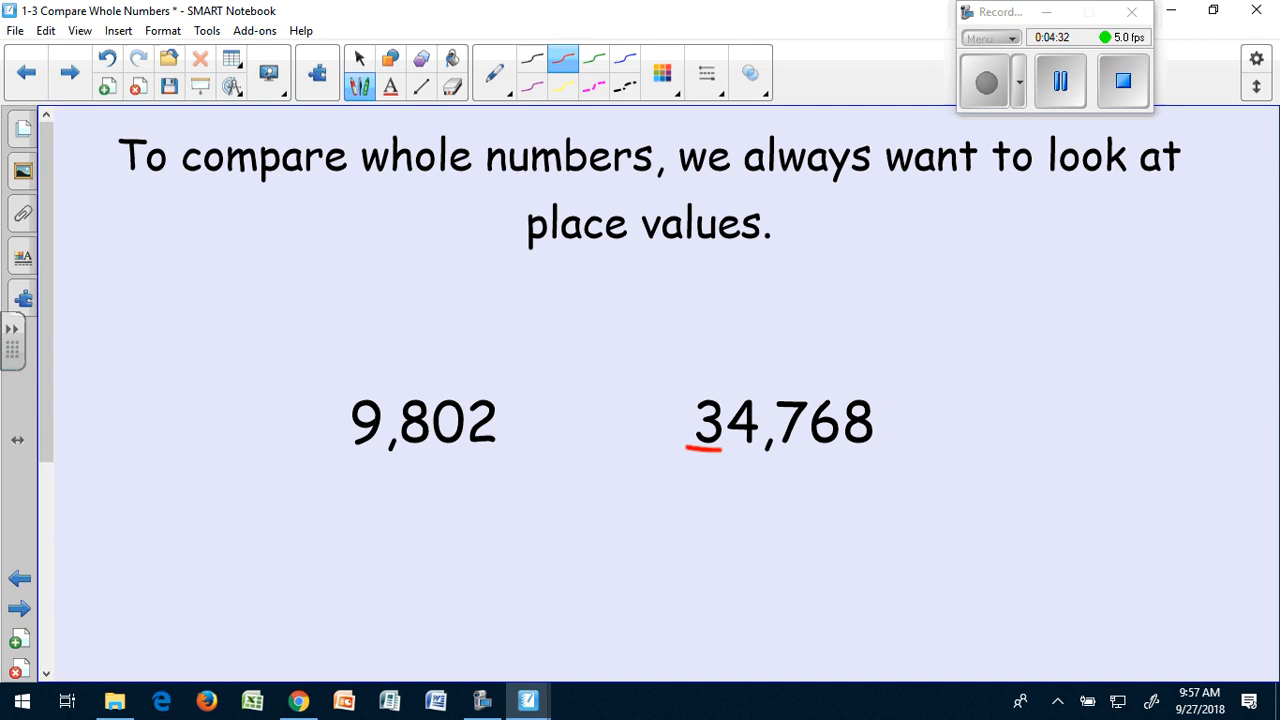
left_click_drag(610, 378, 610, 486)
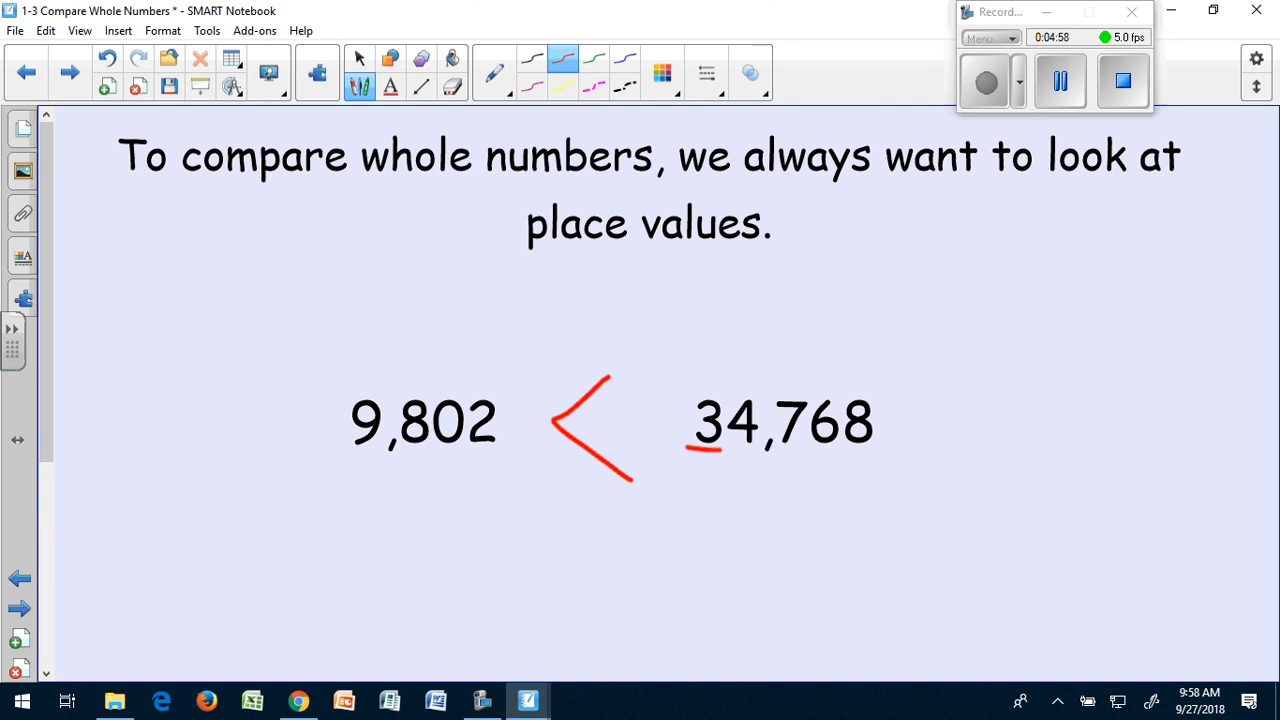
left_click(68, 72)
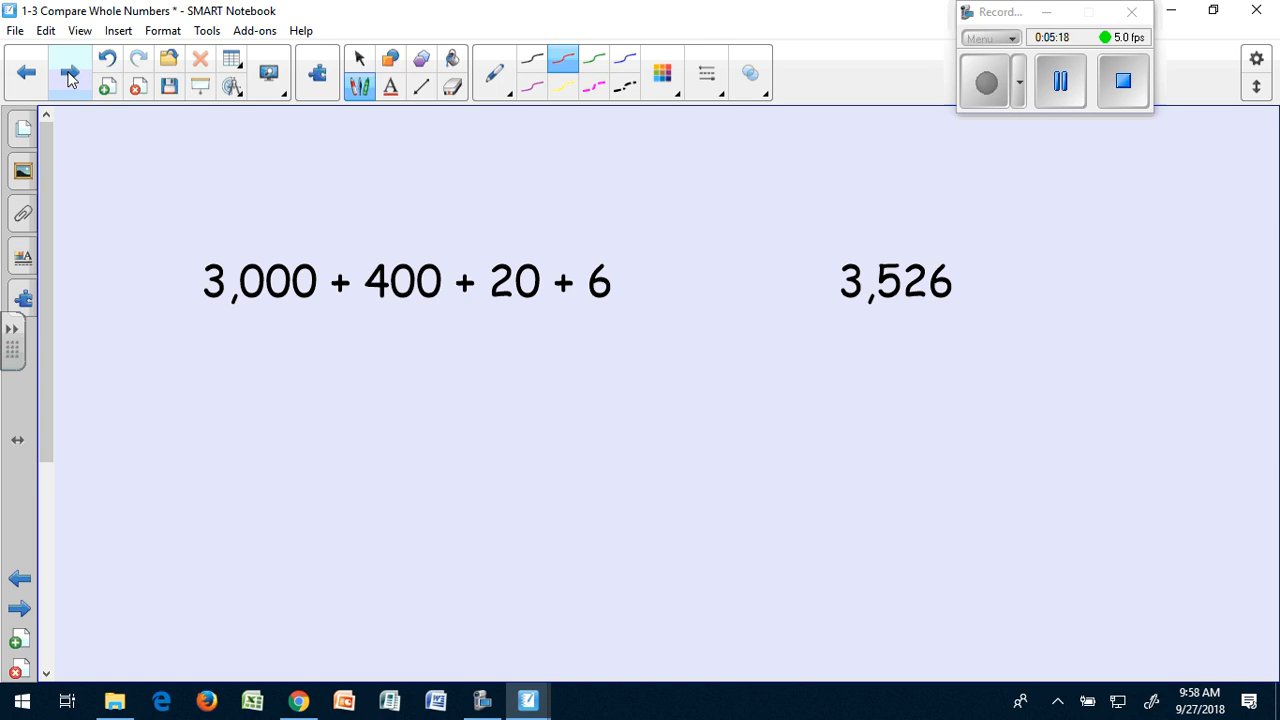
Step: Write the standard form 3,426 in red under 3,000 + 400 + 20 + 6
left_click_drag(340, 330, 320, 384)
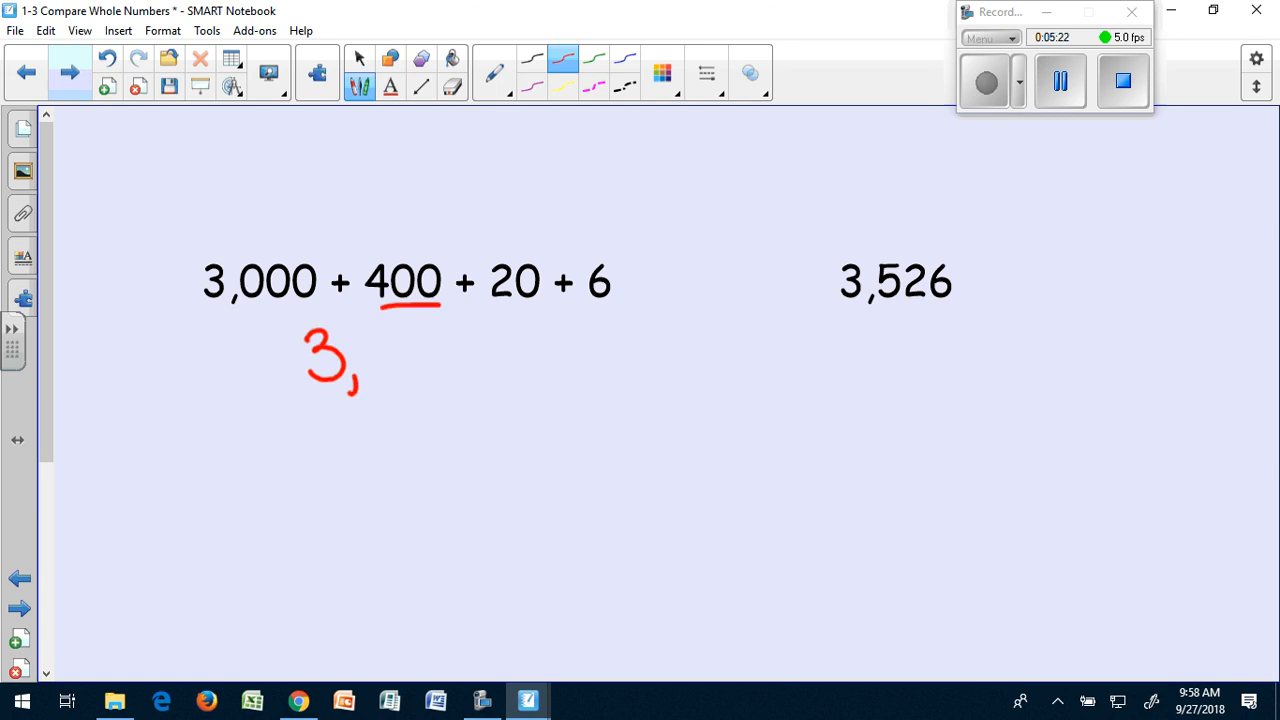
left_click_drag(364, 330, 384, 384)
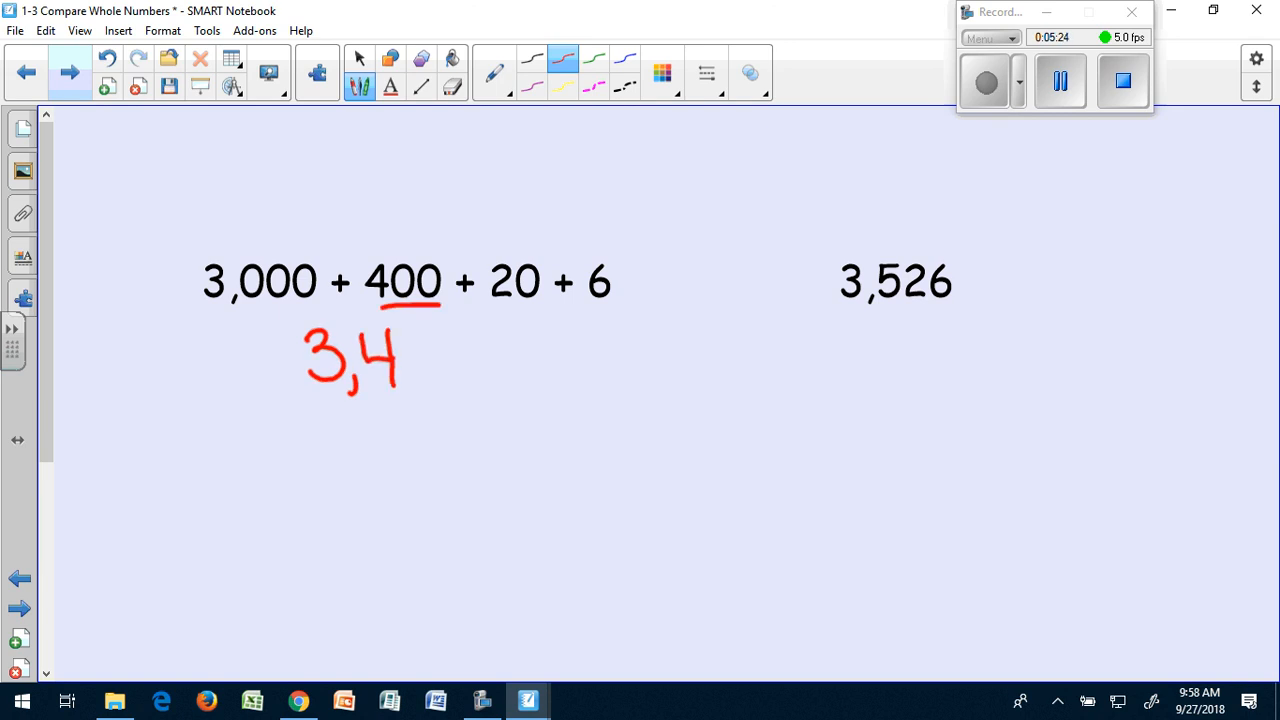
left_click_drag(416, 330, 440, 384)
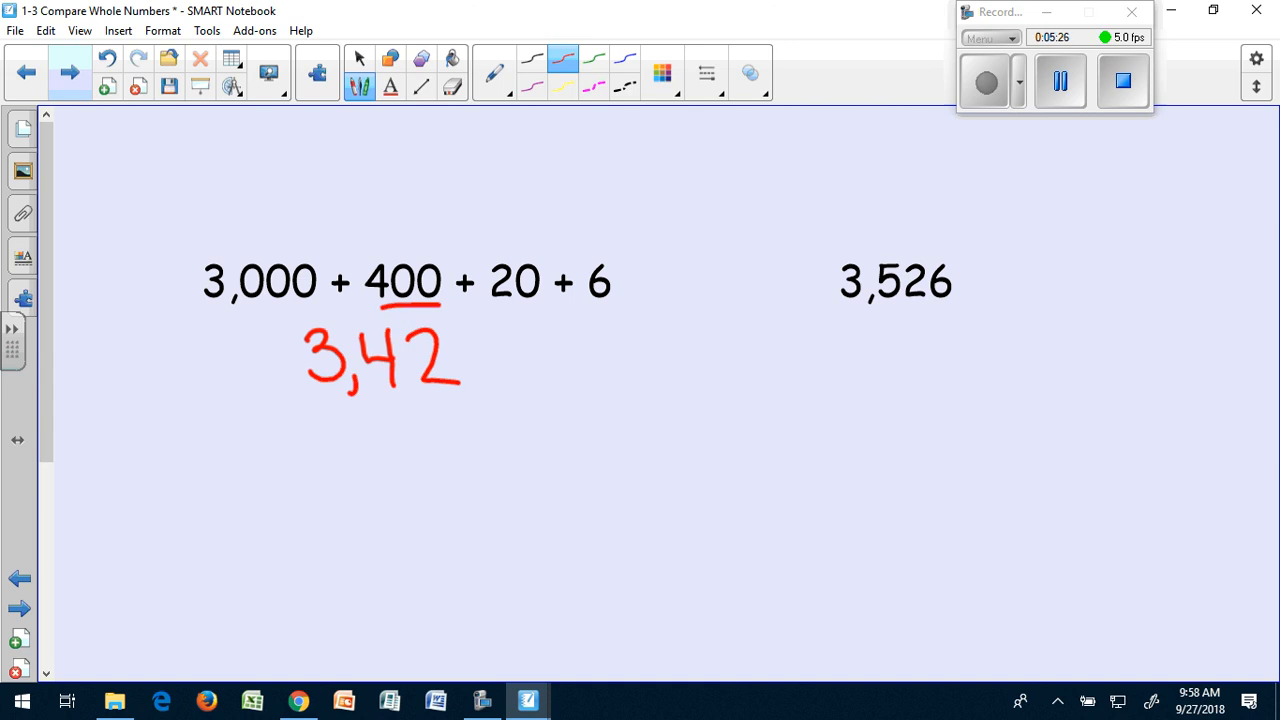
left_click_drag(470, 336, 510, 384)
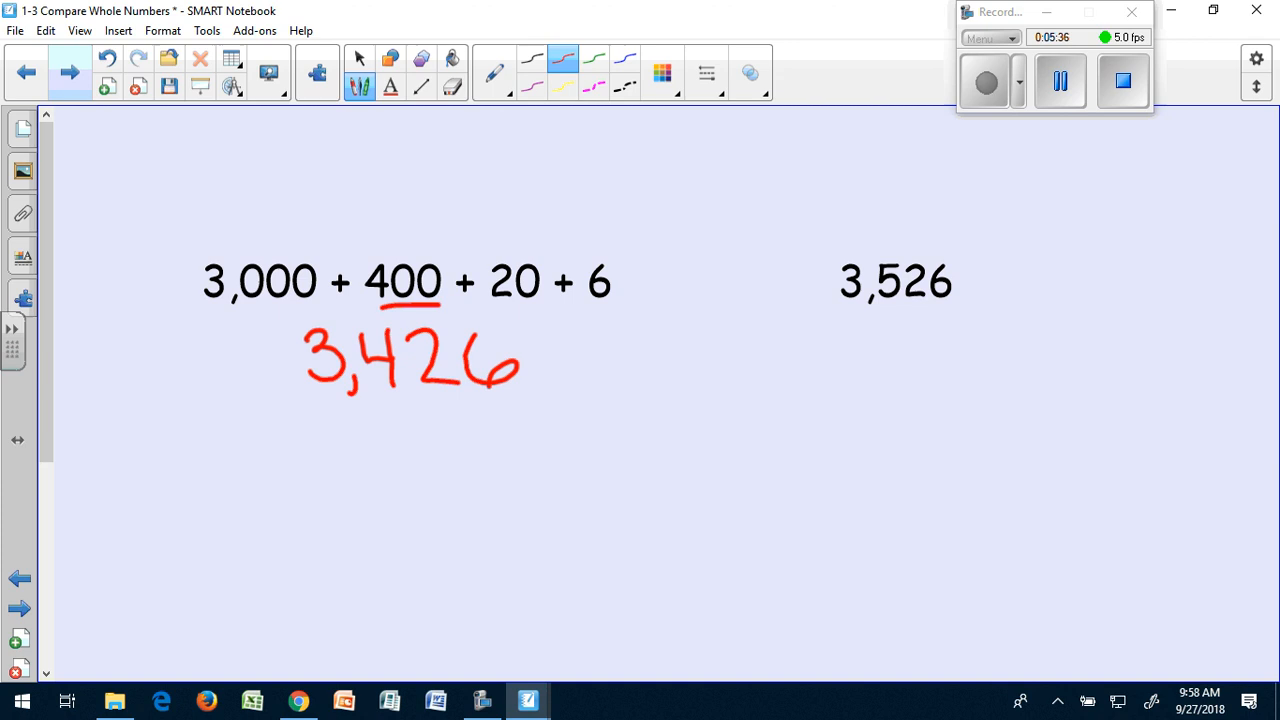
Step: Erase the stray underline, mark 3,426 less than 3,526, and advance to the word-form page
left_click_drag(310, 420, 358, 420)
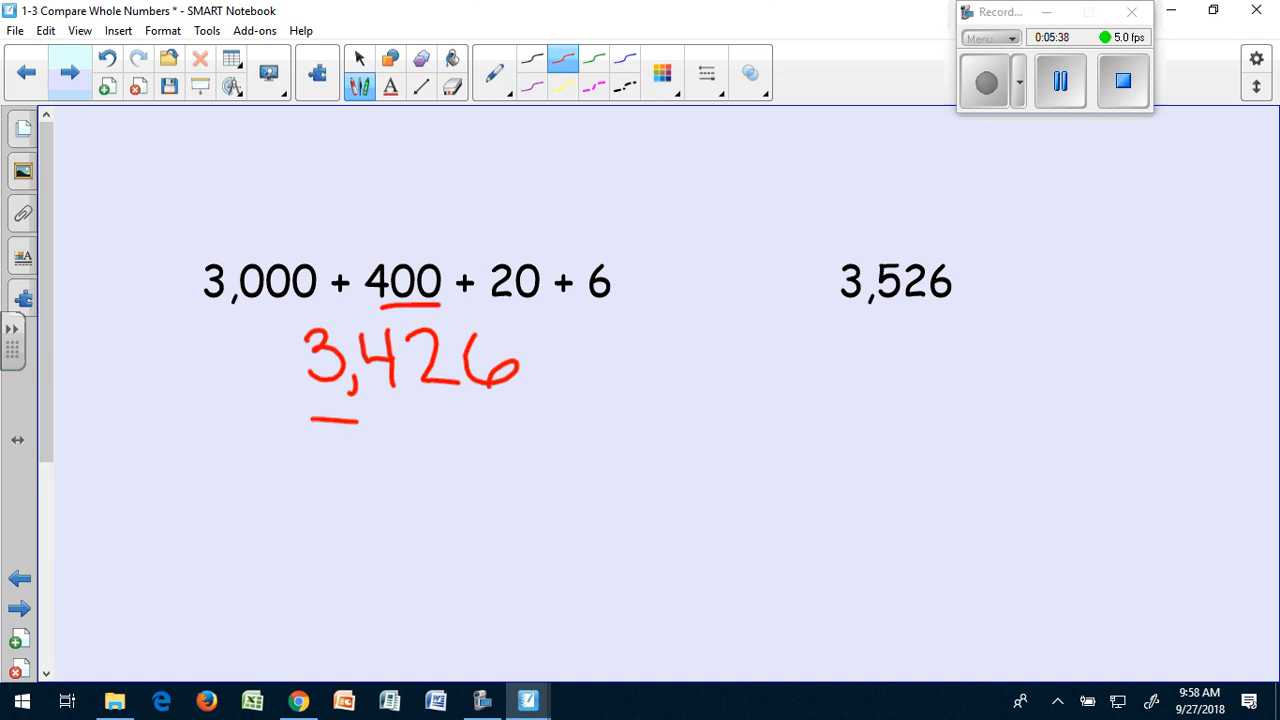
left_click_drag(824, 324, 878, 324)
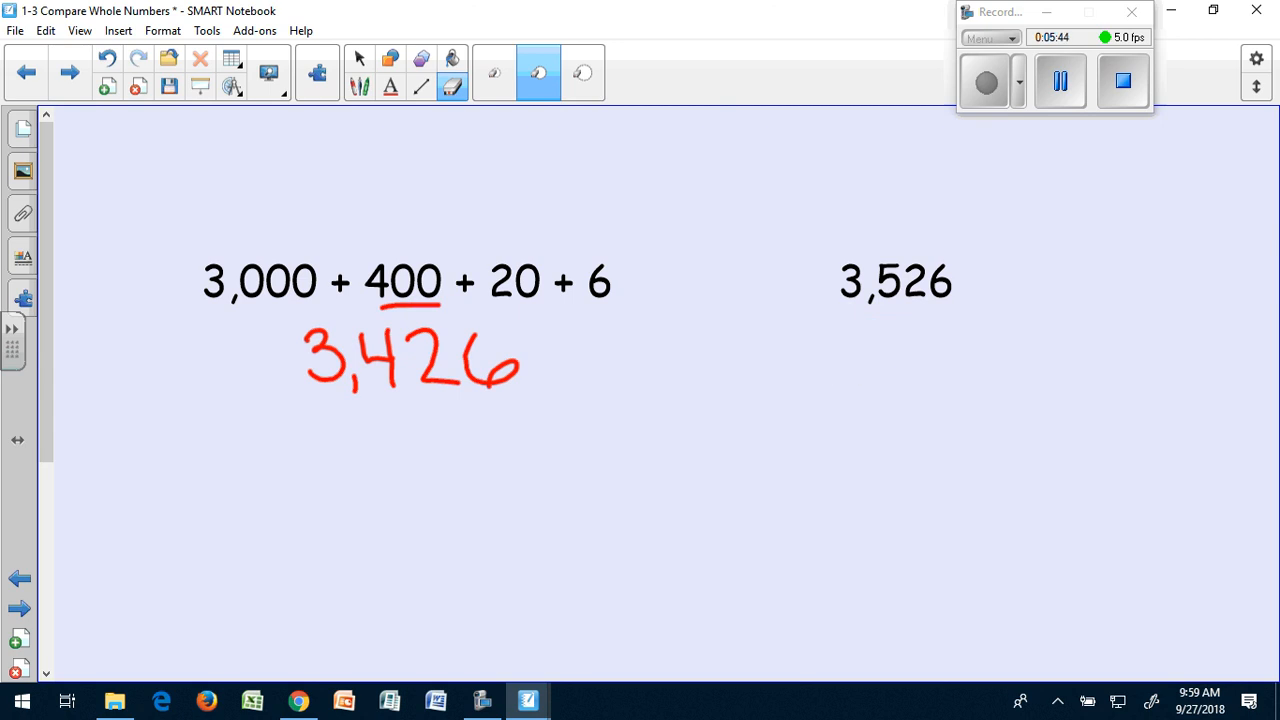
left_click(358, 88)
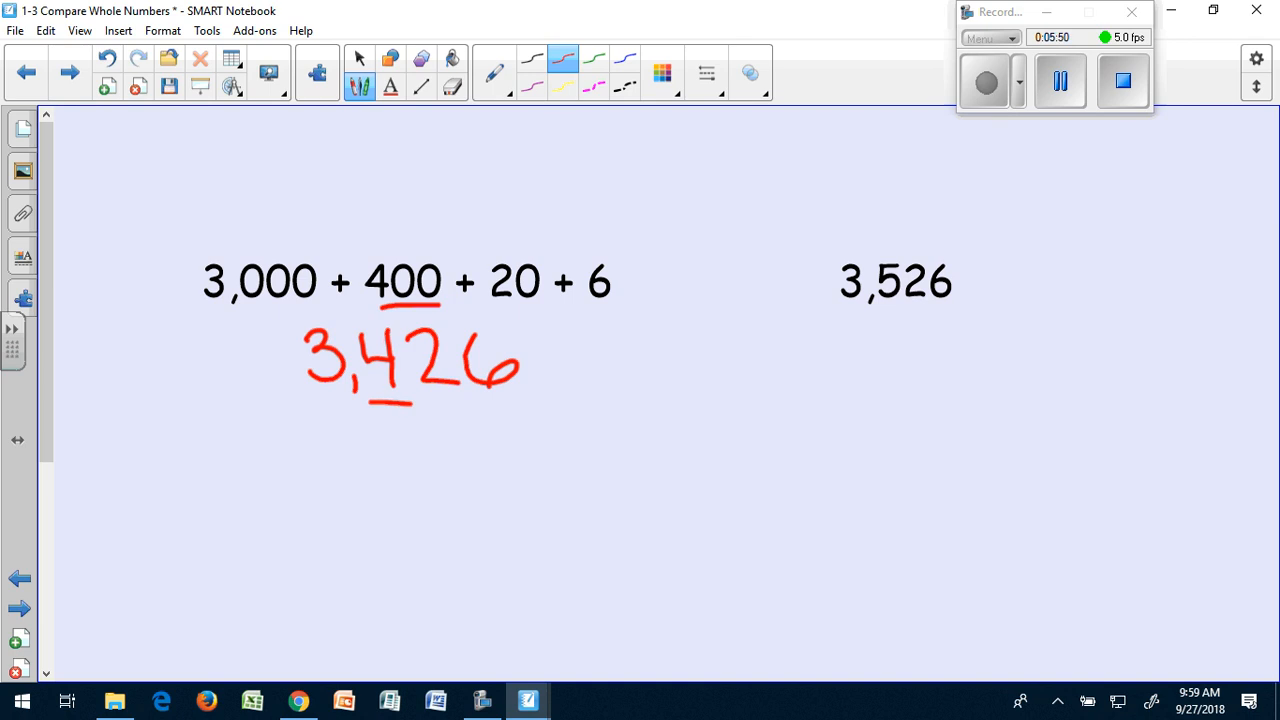
left_click_drag(878, 312, 908, 312)
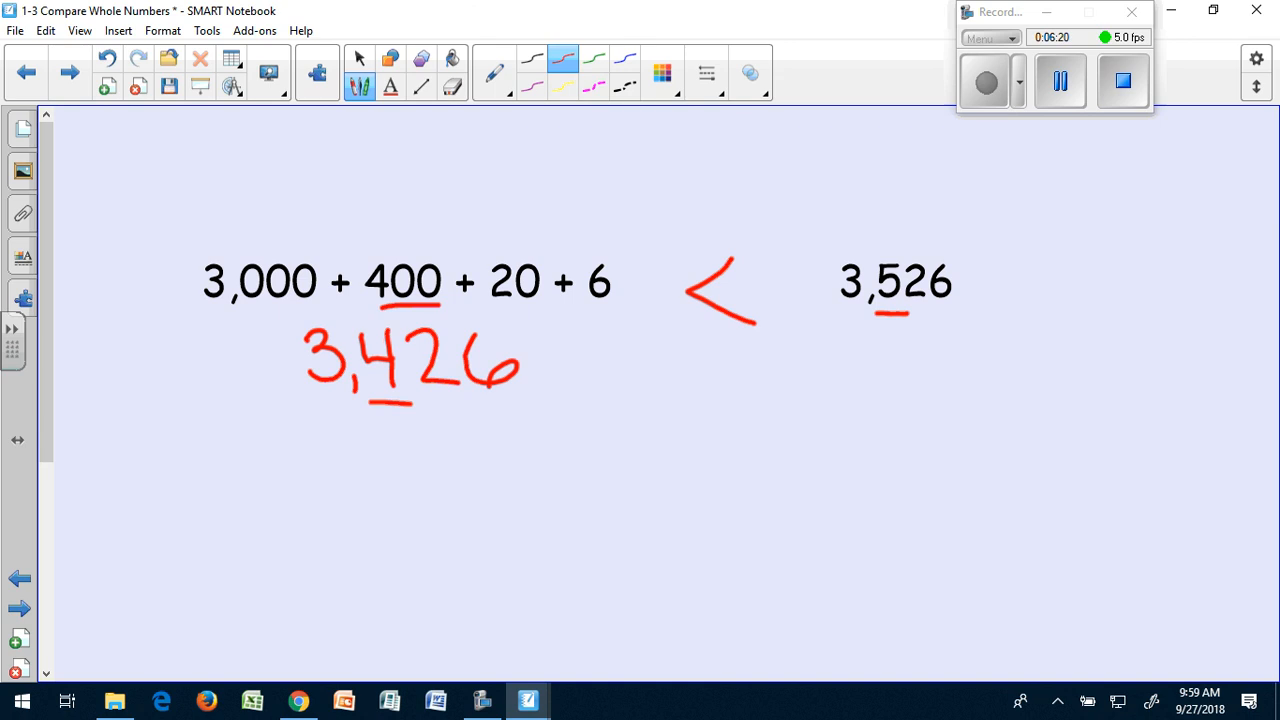
left_click(68, 72)
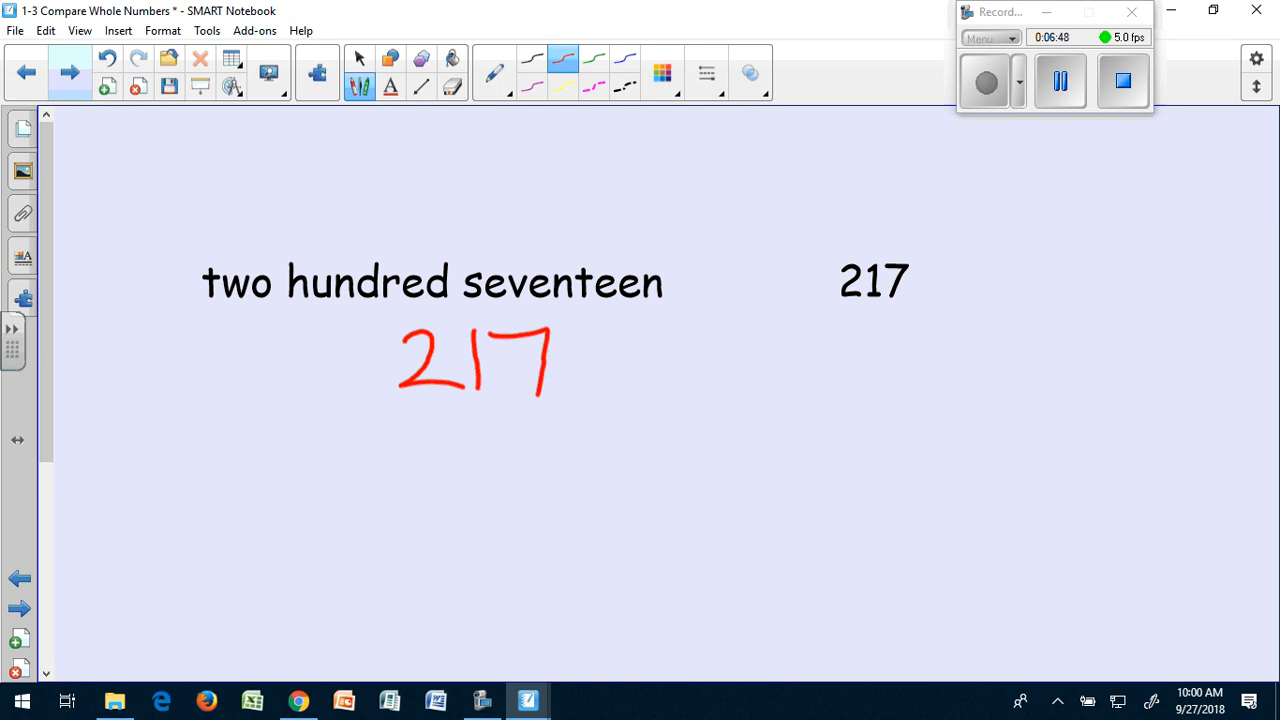
Step: Mark two hundred seventeen equal to 217 in red and advance to the Your turn page
left_click_drag(816, 312, 940, 312)
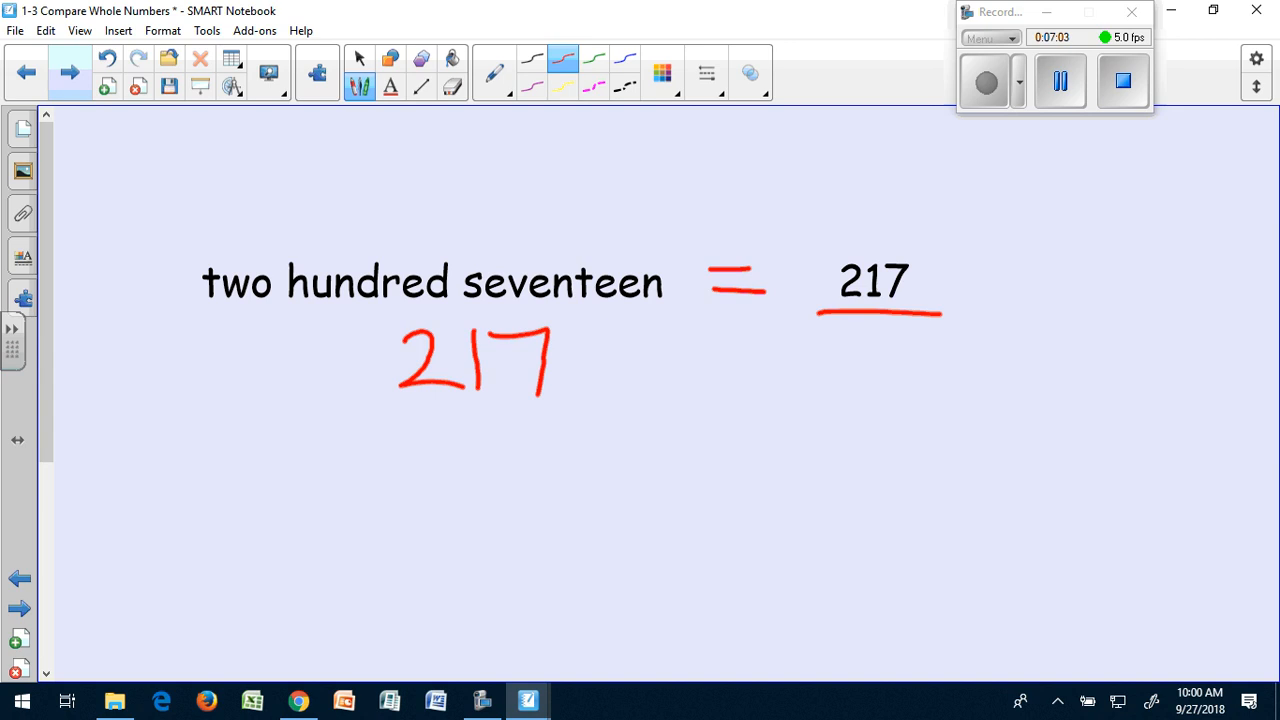
left_click(68, 72)
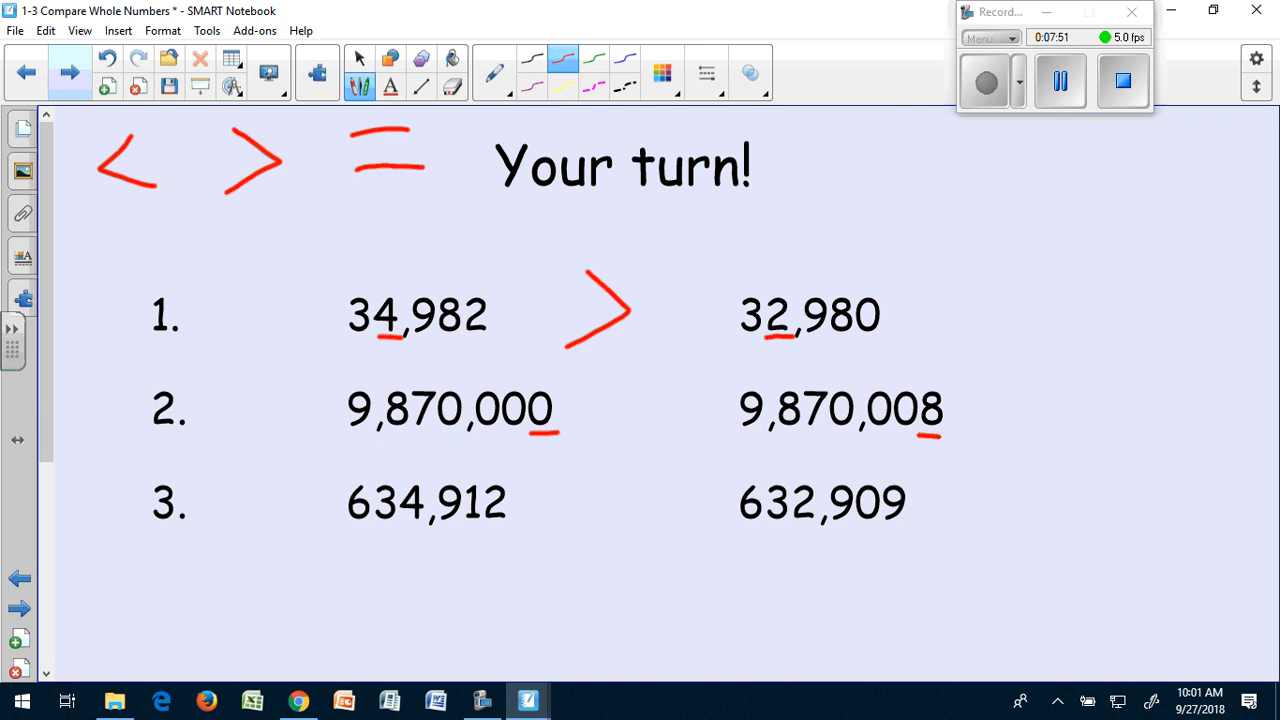
Step: Draw the comparison signs for problems 2 and 3 and go to the attendance chart page
left_click_drag(664, 360, 620, 404)
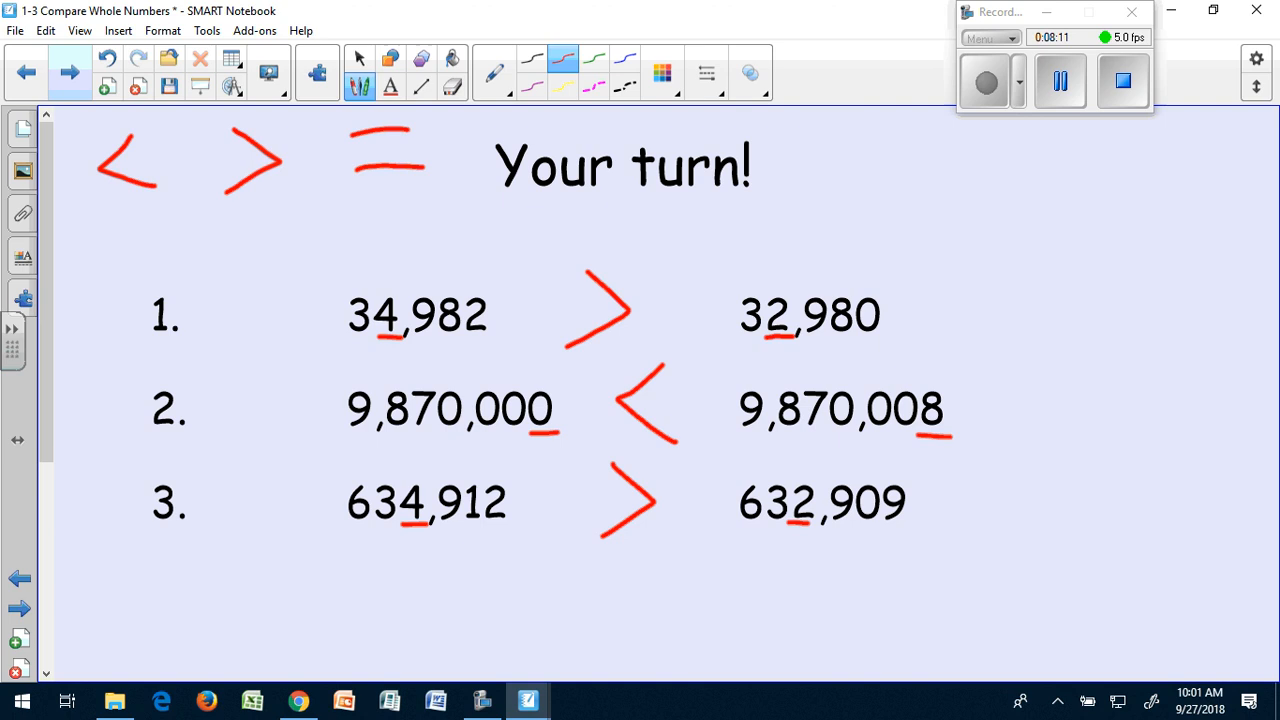
left_click(70, 72)
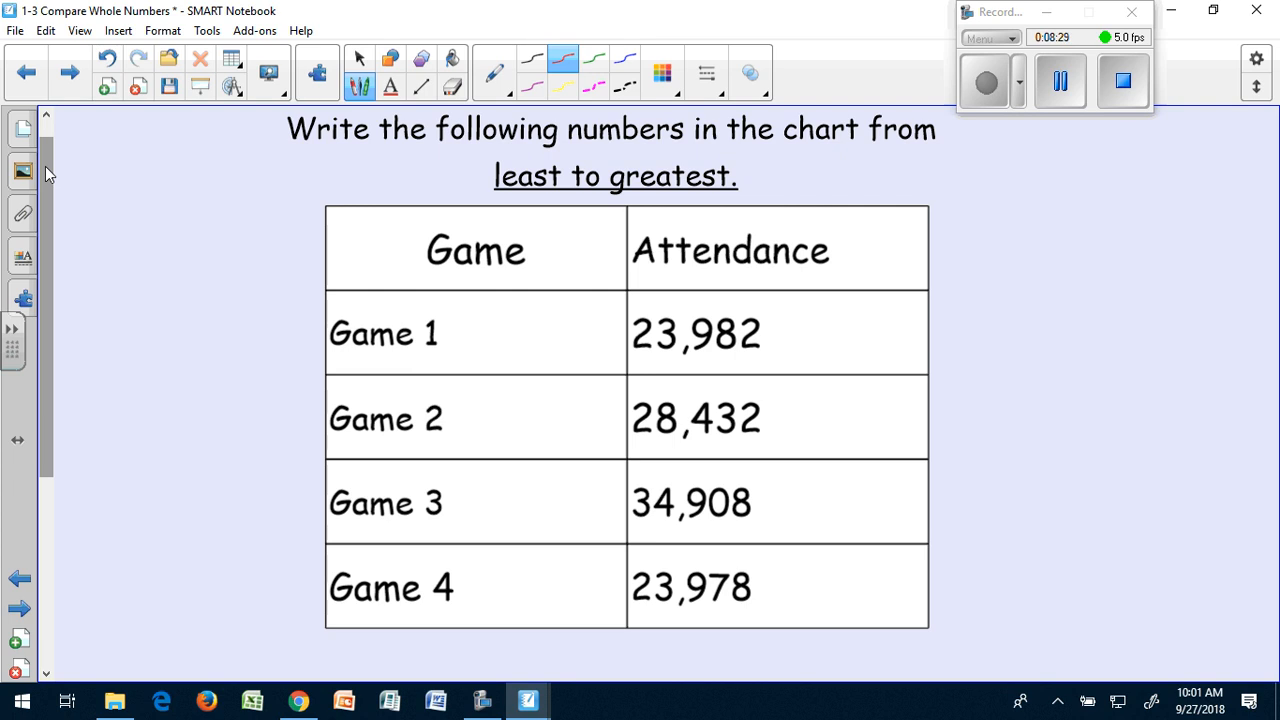
Step: Underline 'least to greatest', bracket the four attendance numbers, and go to the ordering page
left_click_drag(484, 200, 764, 198)
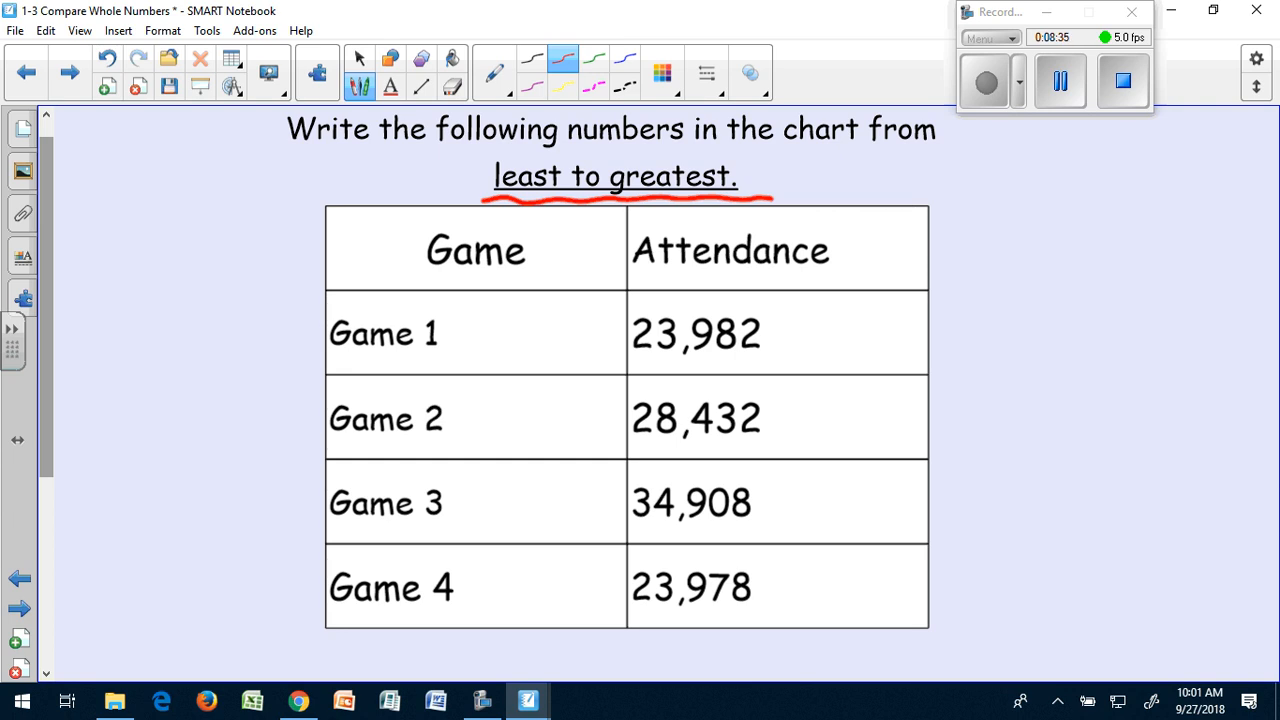
left_click_drag(810, 324, 800, 596)
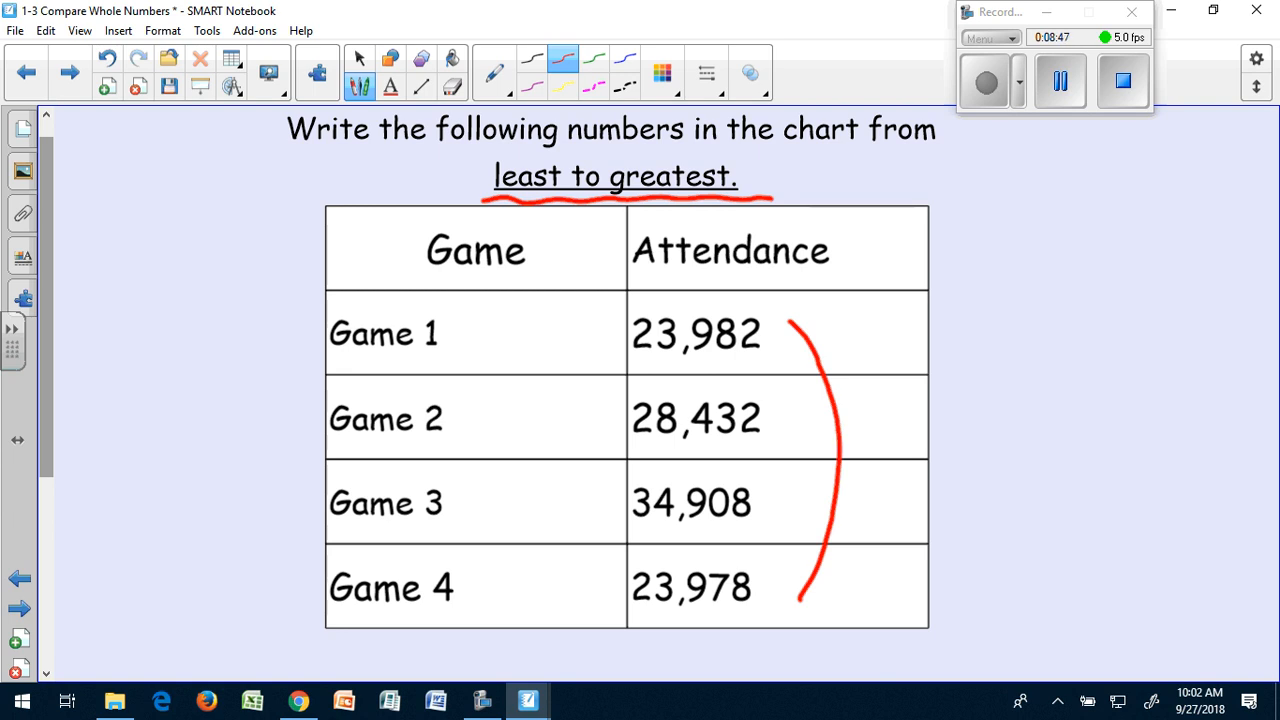
left_click(68, 72)
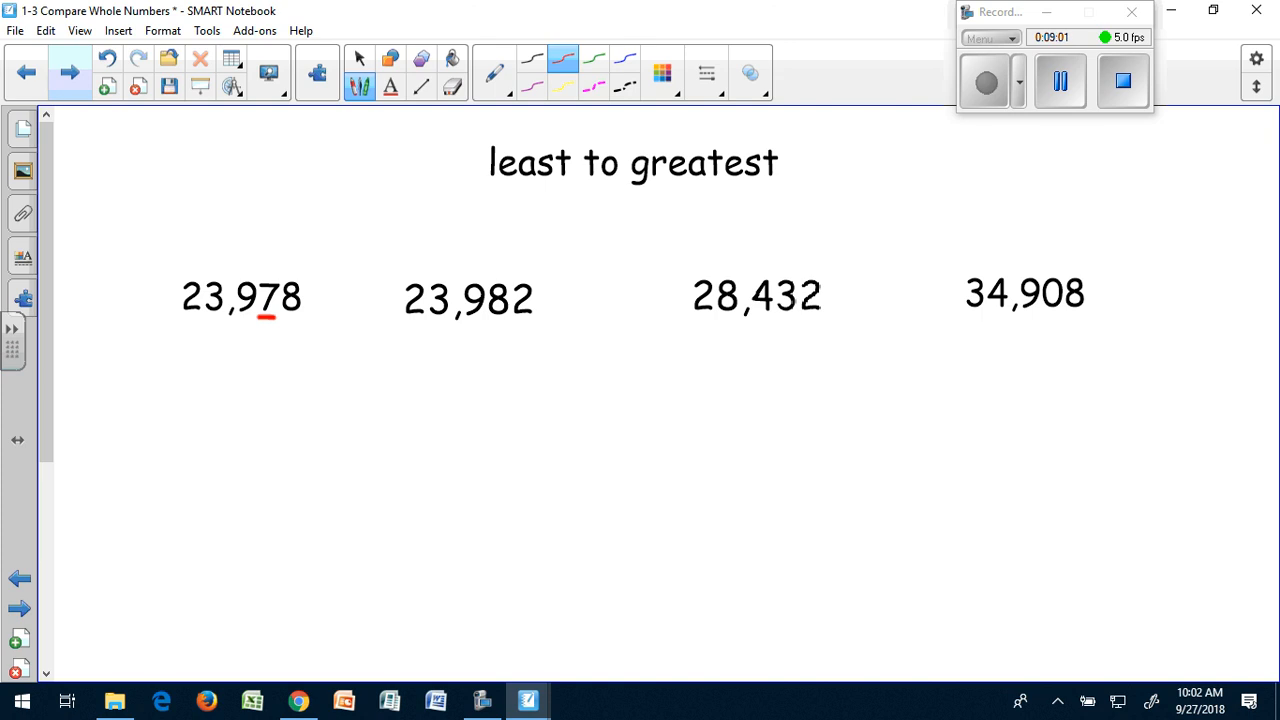
Step: Underline the 8 in 23,982, the 28 in 28,432 and the 34 in 34,908 in red
left_click_drag(440, 324, 500, 322)
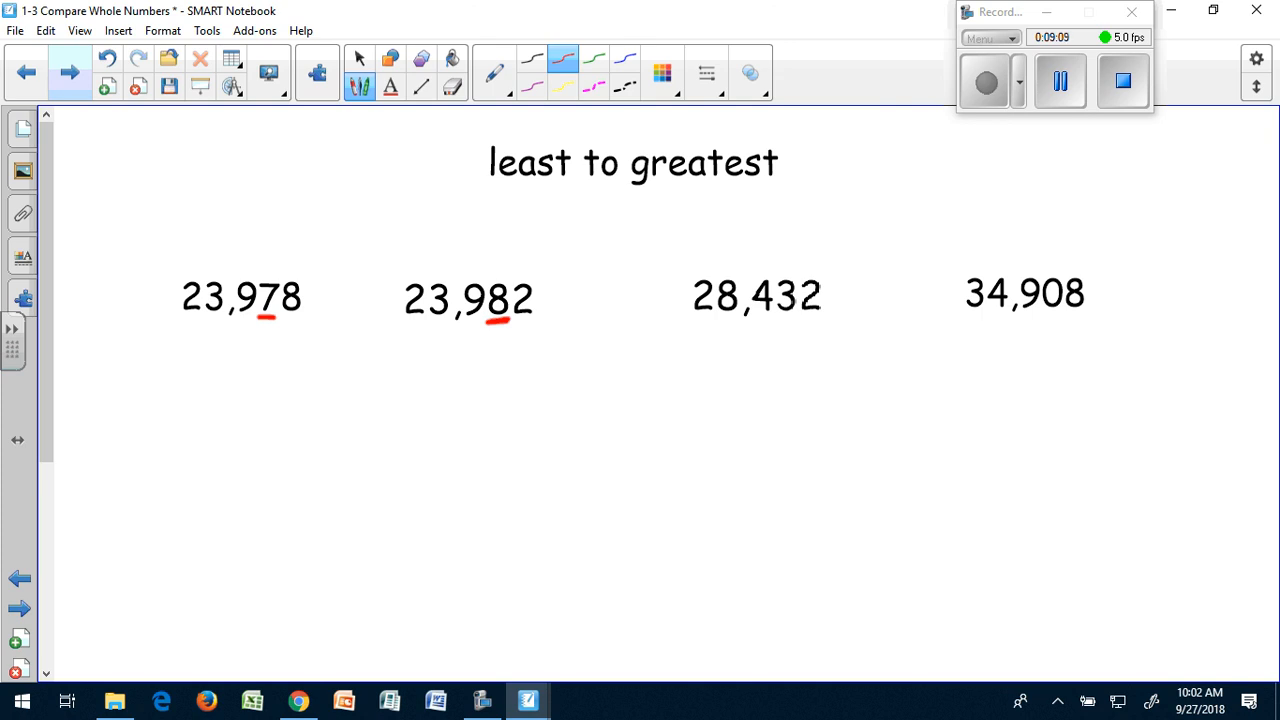
left_click_drag(692, 322, 748, 322)
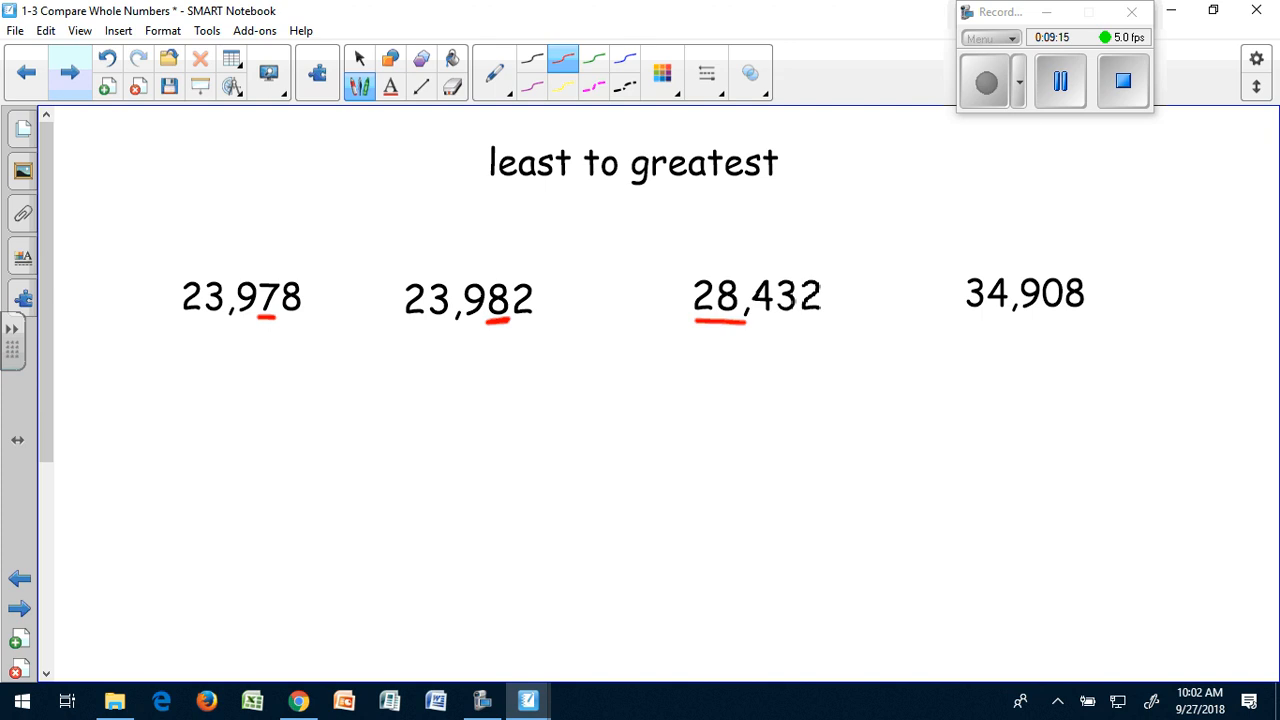
left_click_drag(964, 320, 1024, 320)
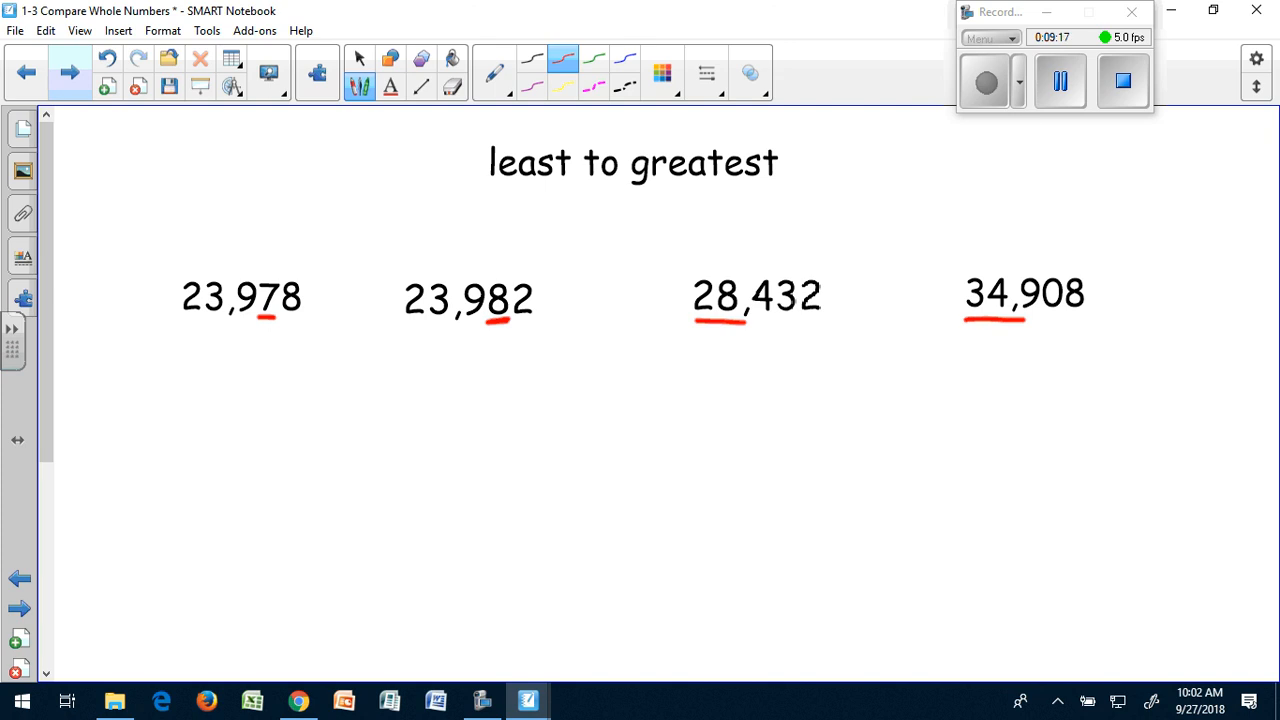